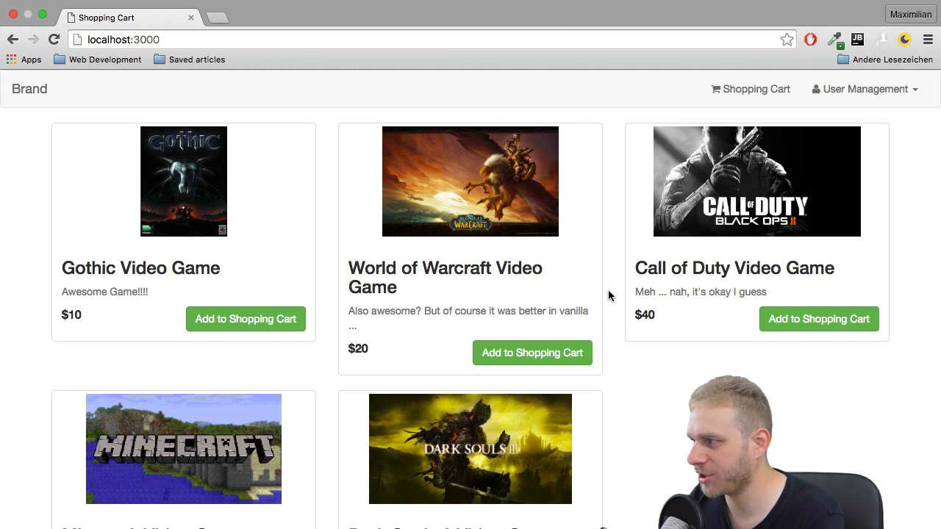
mouse_move(579, 194)
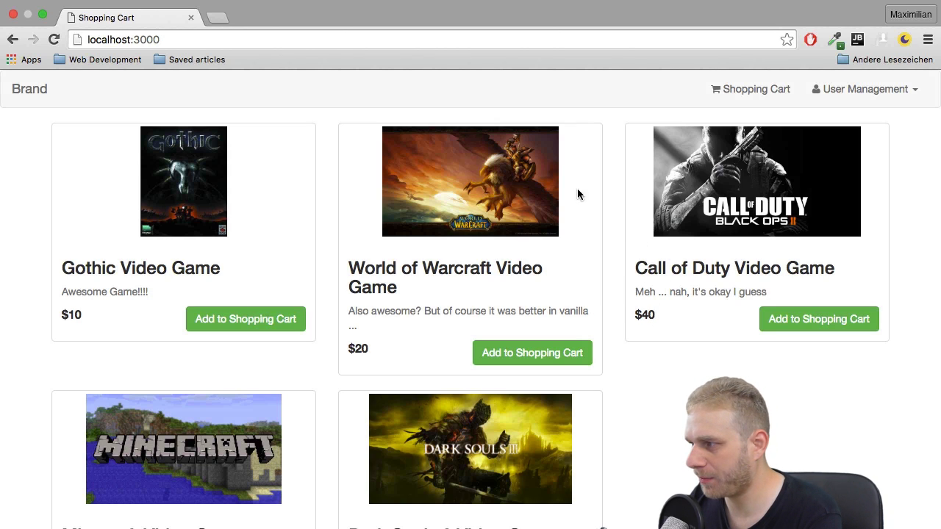
Step: Open app.js from the Project tree and scroll to the session, flash and passport middleware
click(865, 89)
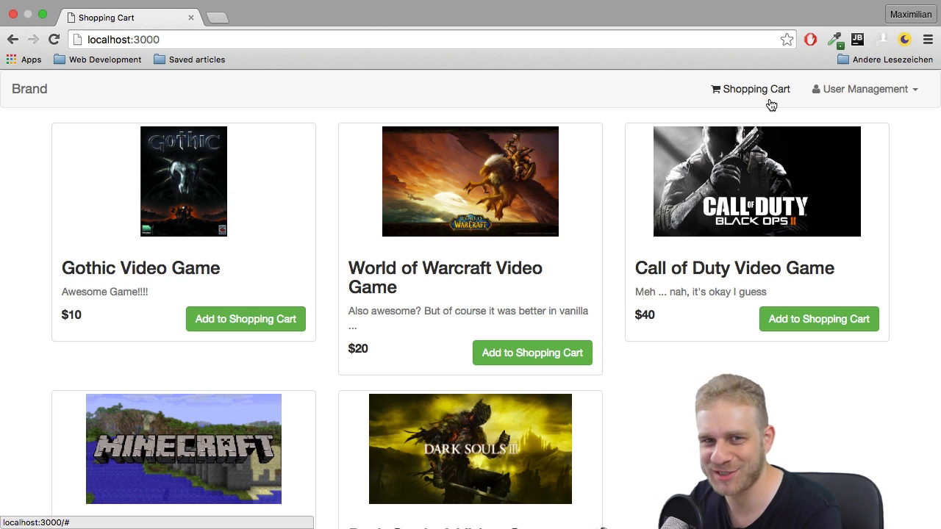
mouse_move(307, 221)
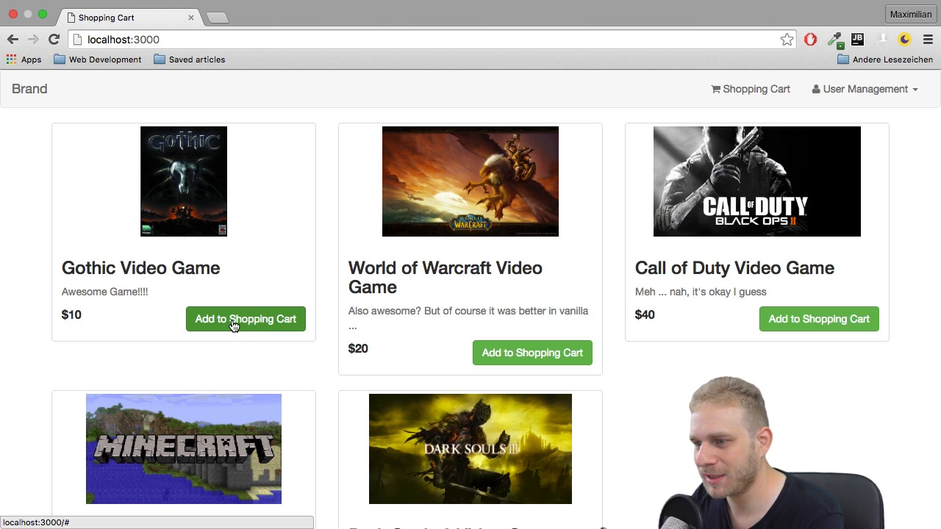
mouse_move(271, 293)
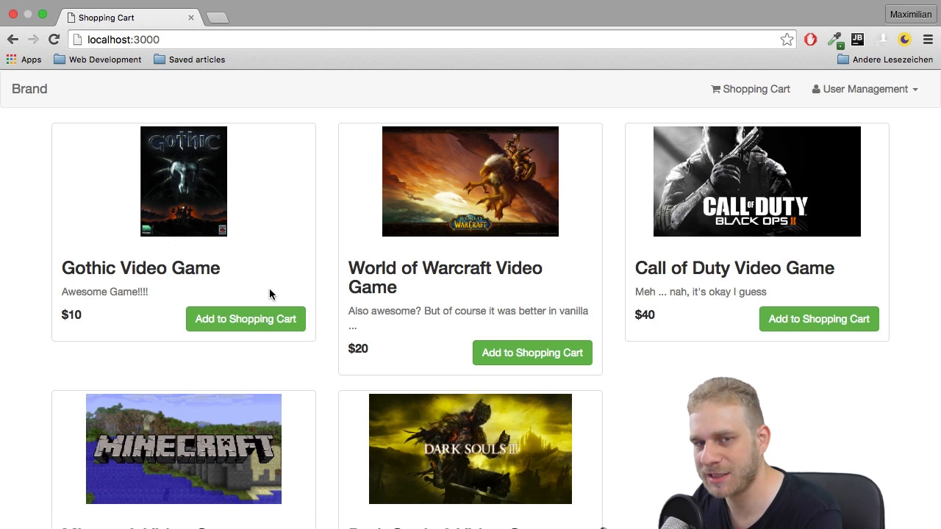
mouse_move(316, 274)
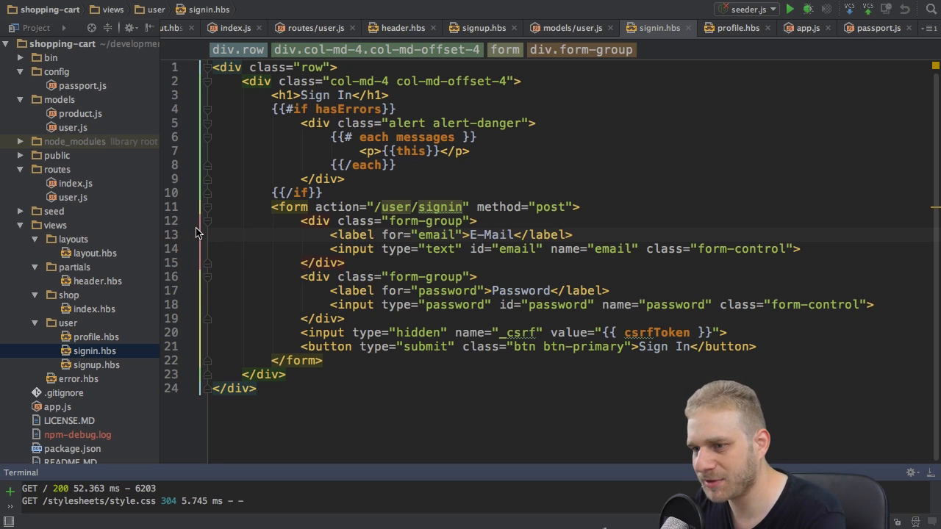
mouse_move(93, 318)
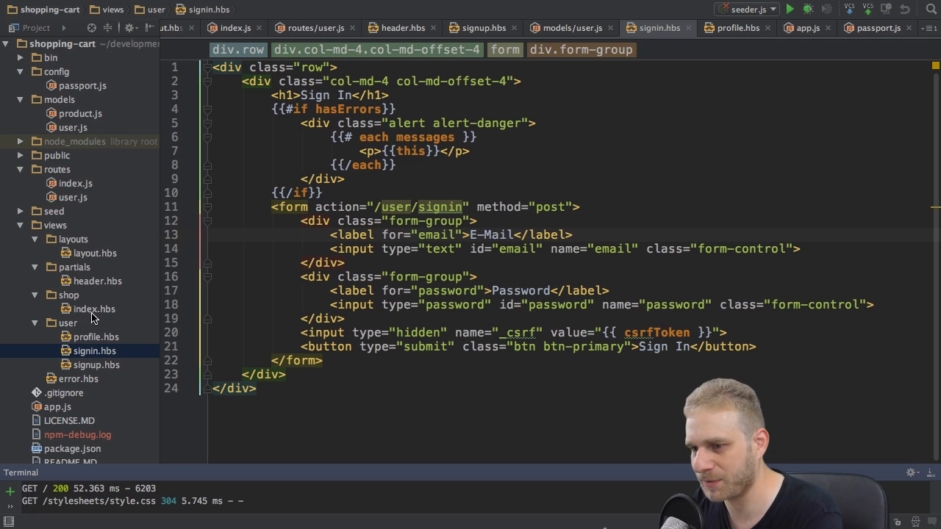
click(57, 406)
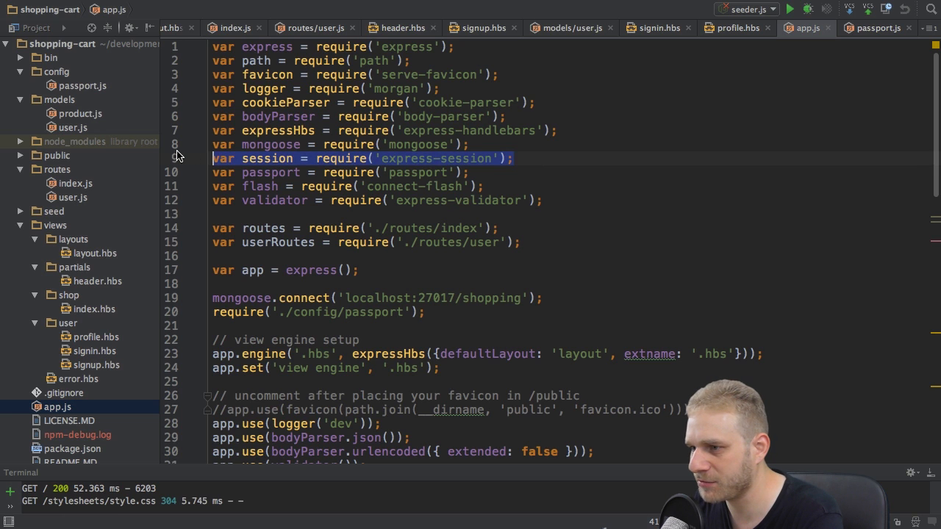
scroll(down, 3)
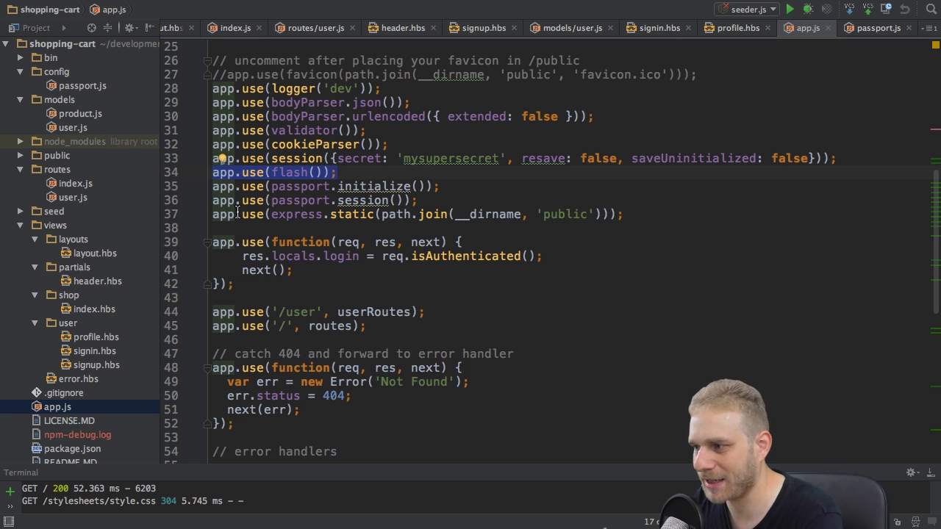
mouse_move(300, 227)
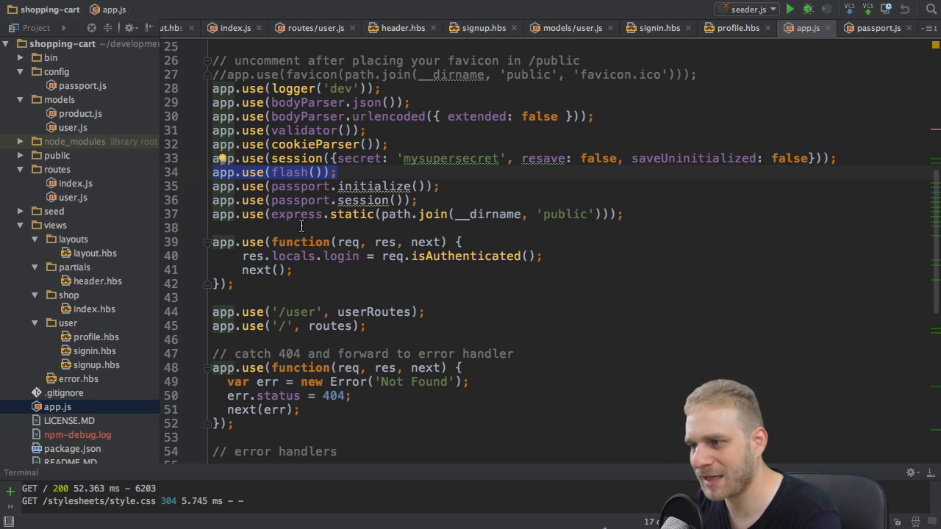
mouse_move(294, 221)
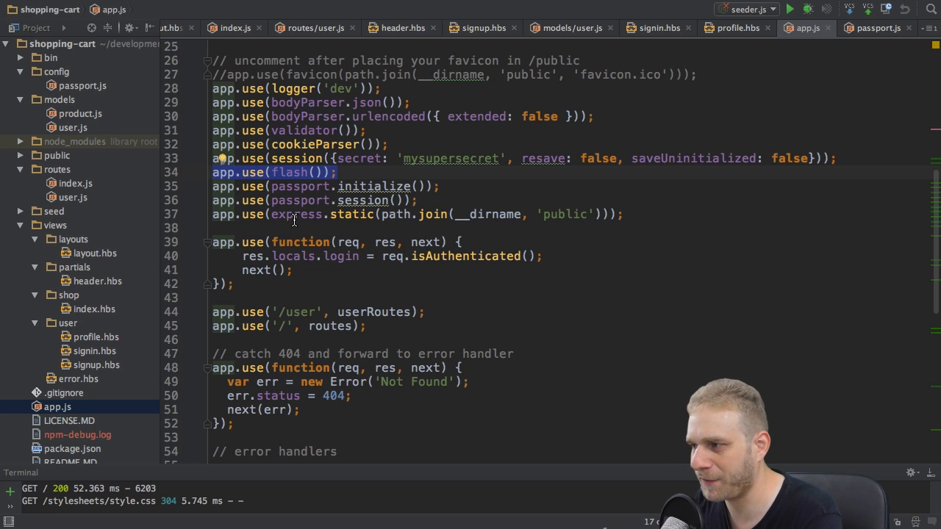
mouse_move(364, 200)
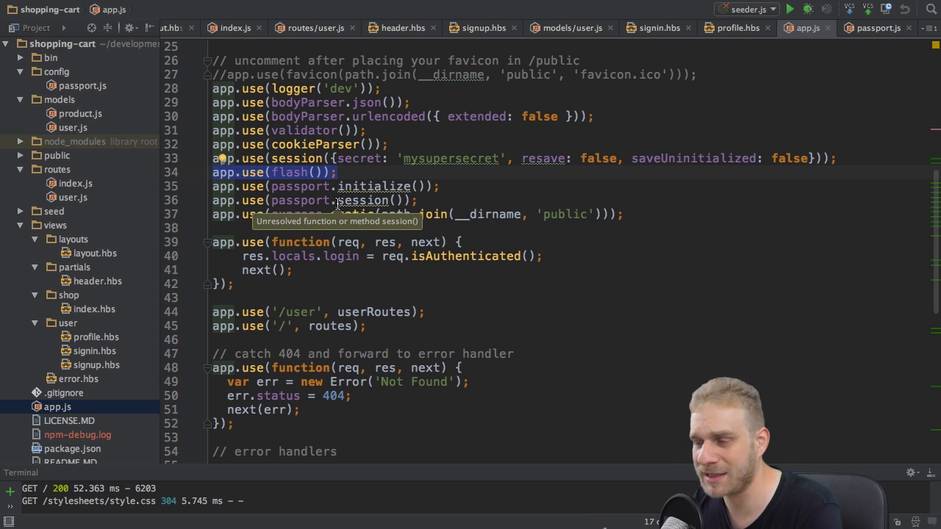
mouse_move(394, 139)
text(express)
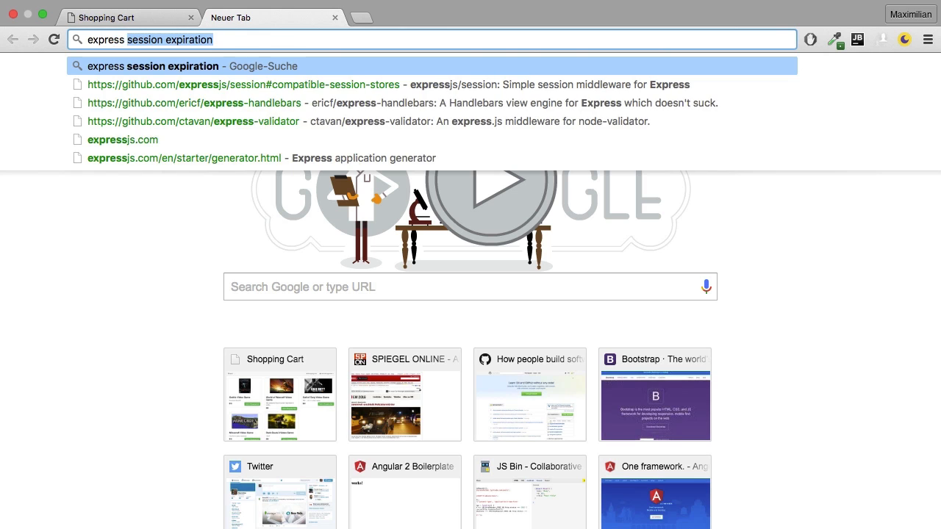
Step: Search 'express session' and read the expressjs/session README's MemoryStore production warning
key(Backspace)
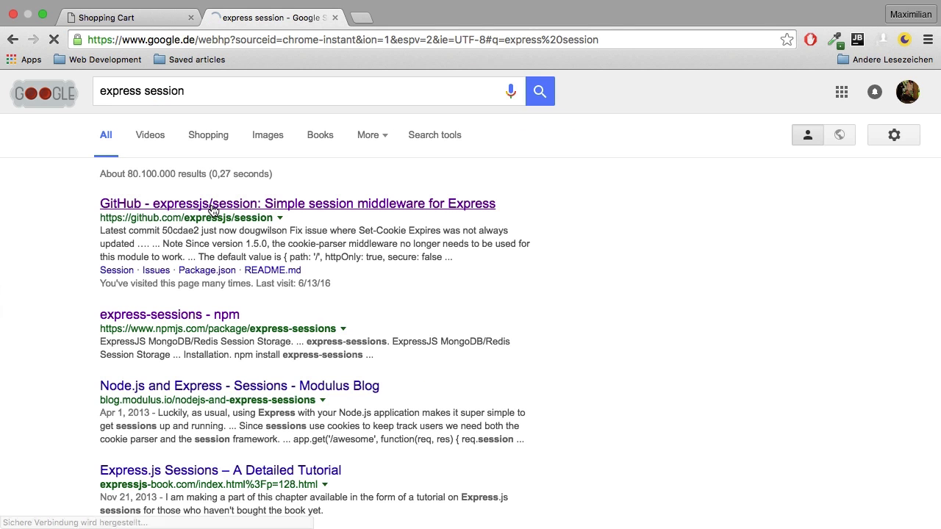
click(297, 203)
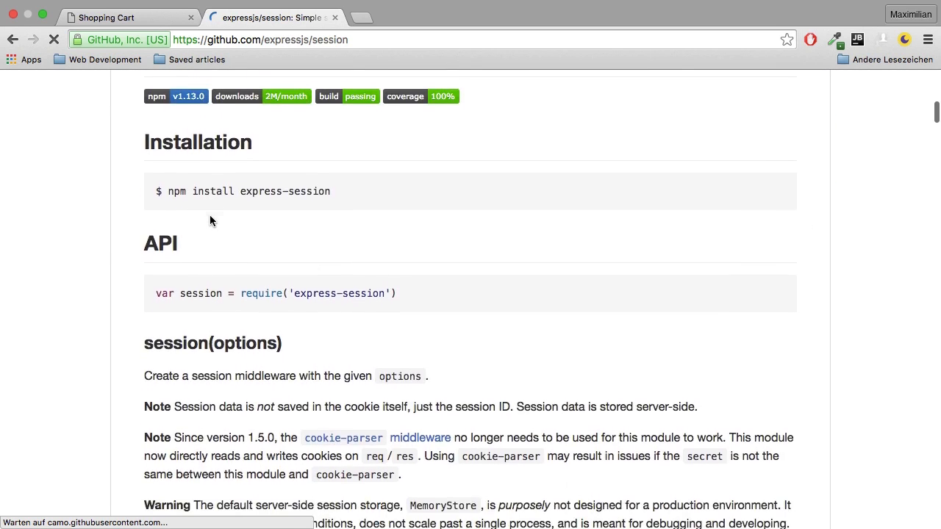
scroll(down, 3)
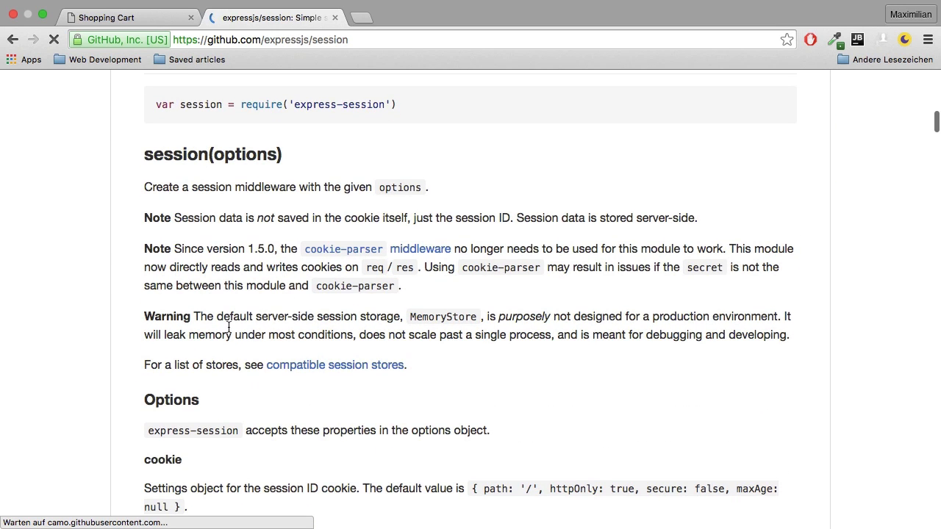
drag(197, 316, 621, 334)
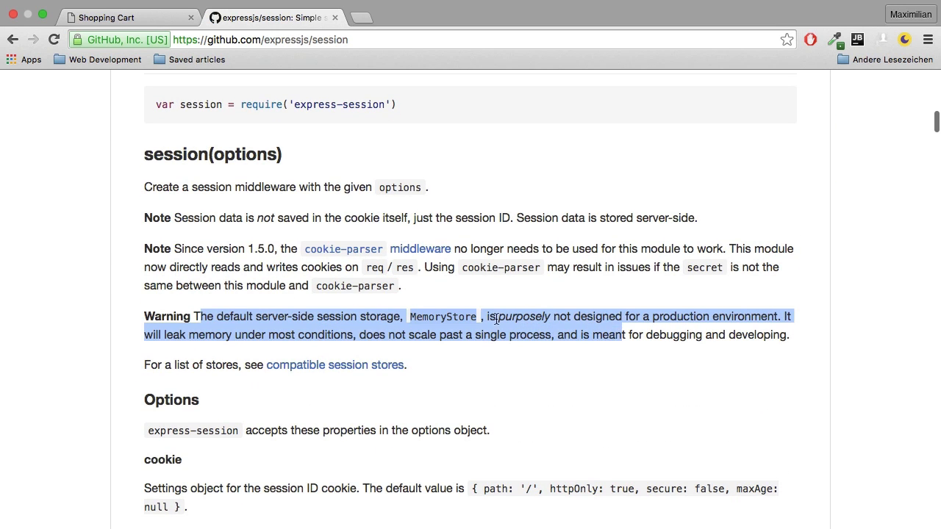
mouse_move(463, 309)
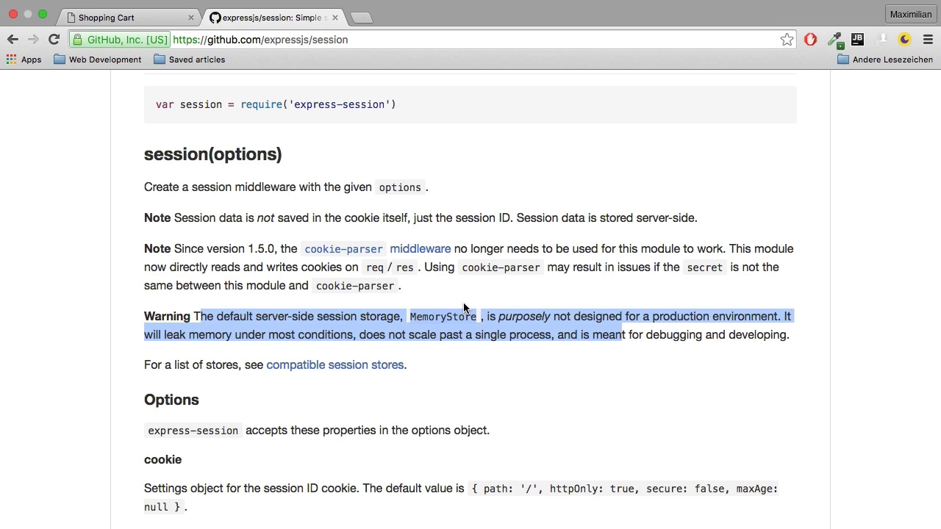
click(385, 334)
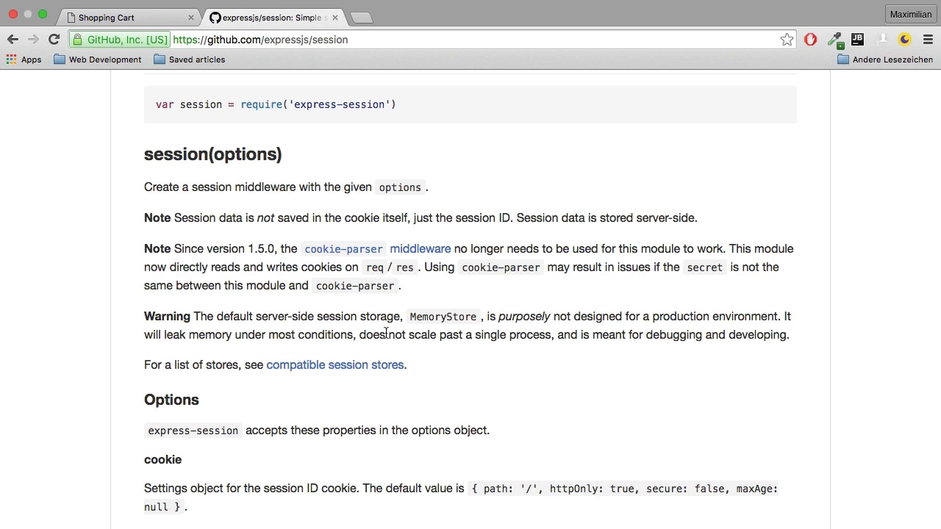
mouse_move(305, 364)
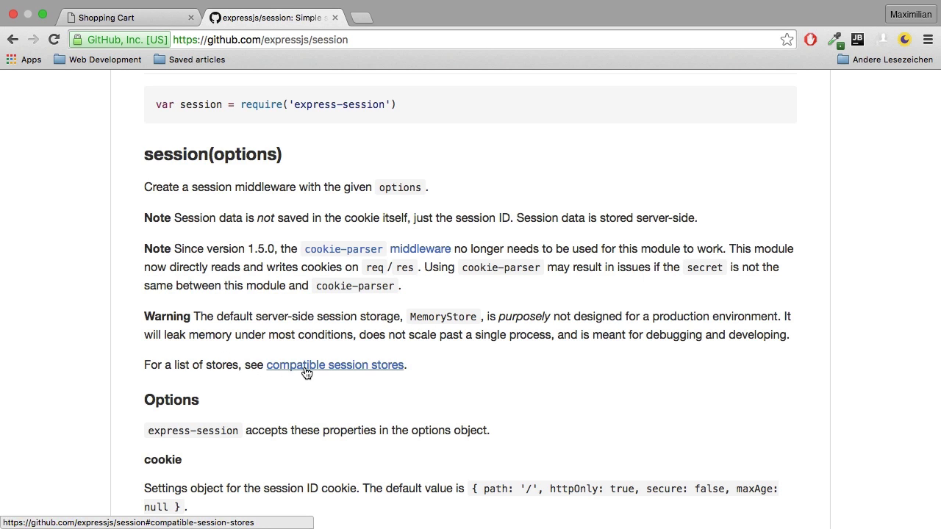
Step: Jump to the README's compatible session stores list and follow the connect-mongo link
click(334, 364)
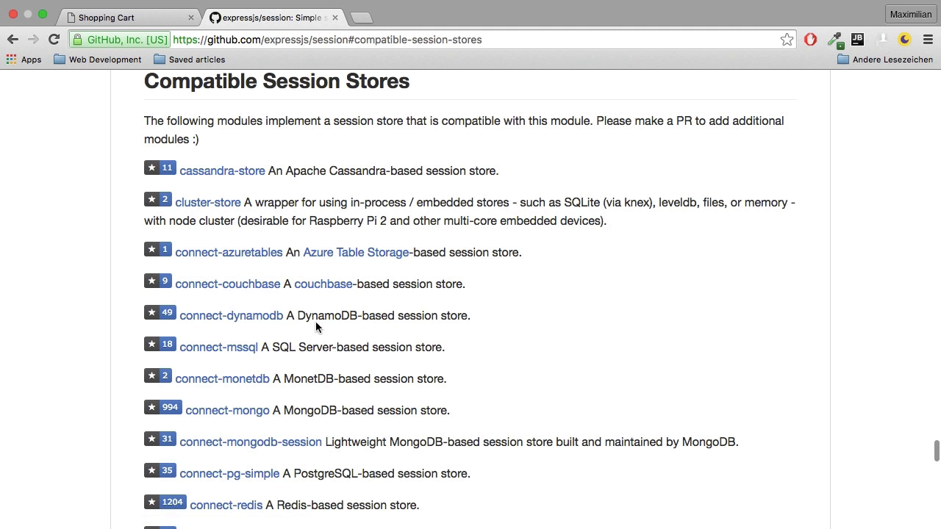
scroll(down, 3)
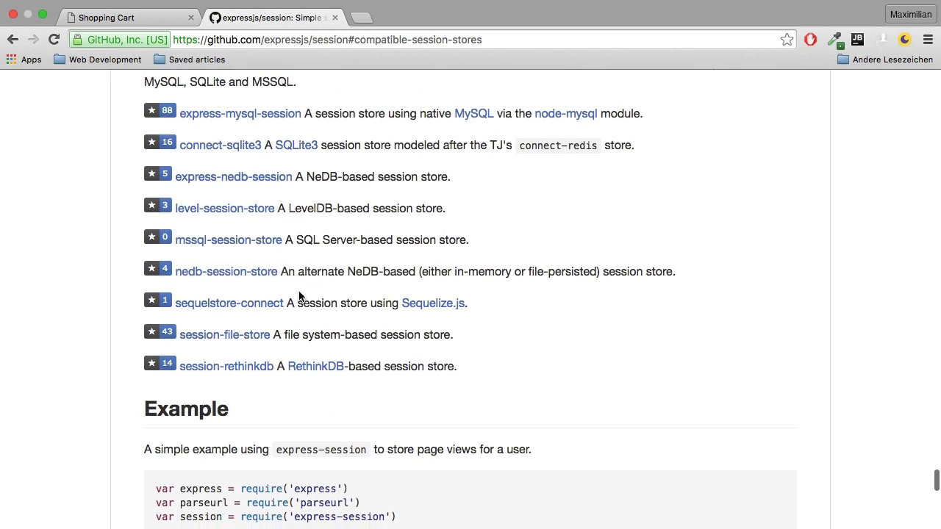
scroll(up, 3)
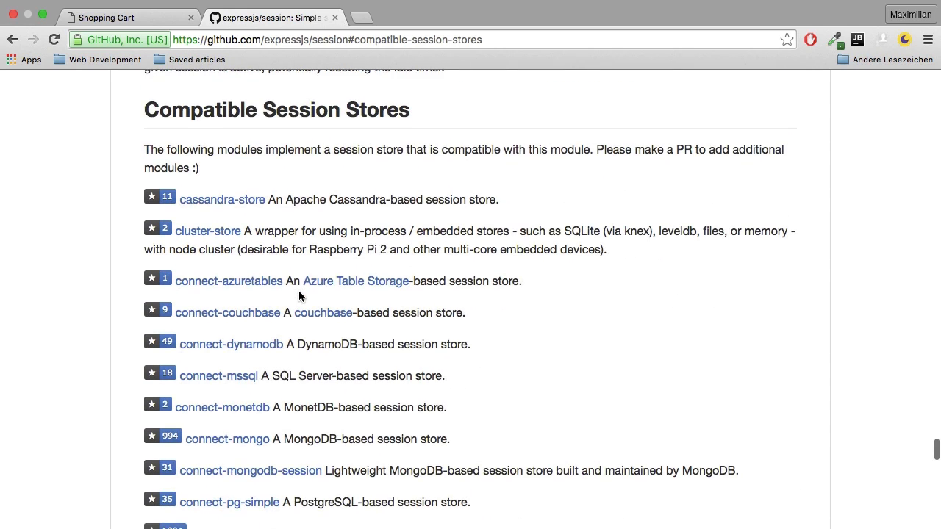
scroll(down, 3)
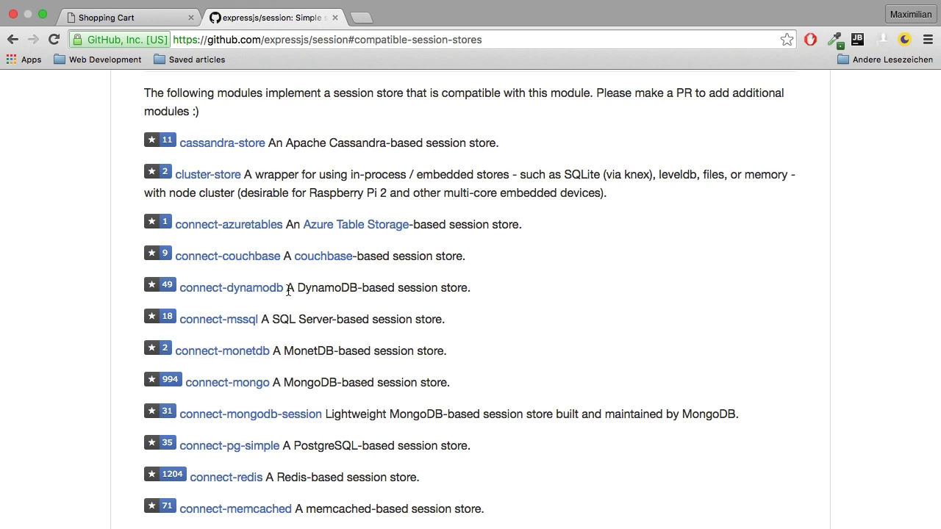
mouse_move(268, 231)
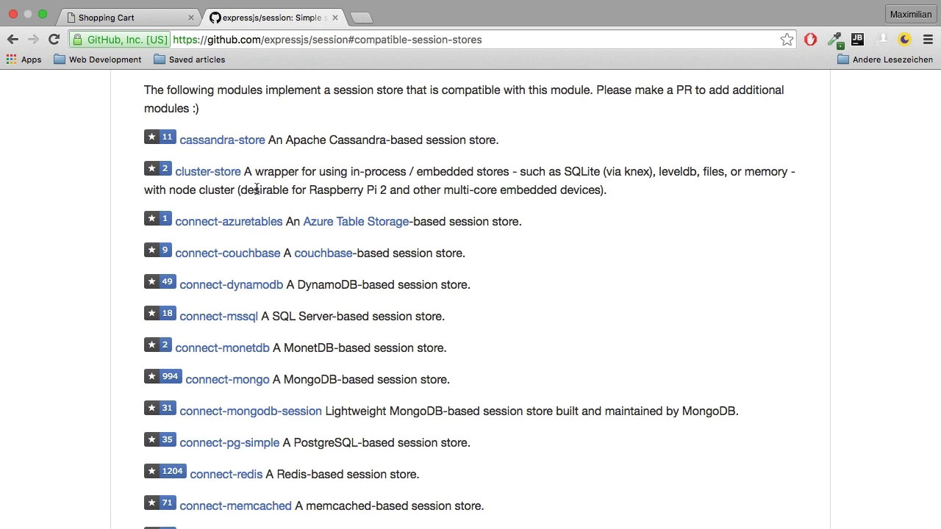
scroll(down, 3)
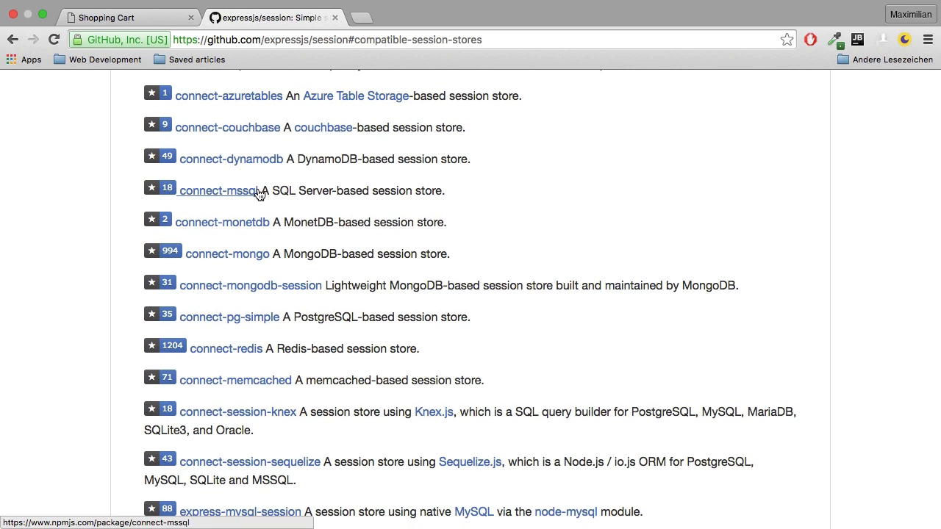
mouse_move(257, 203)
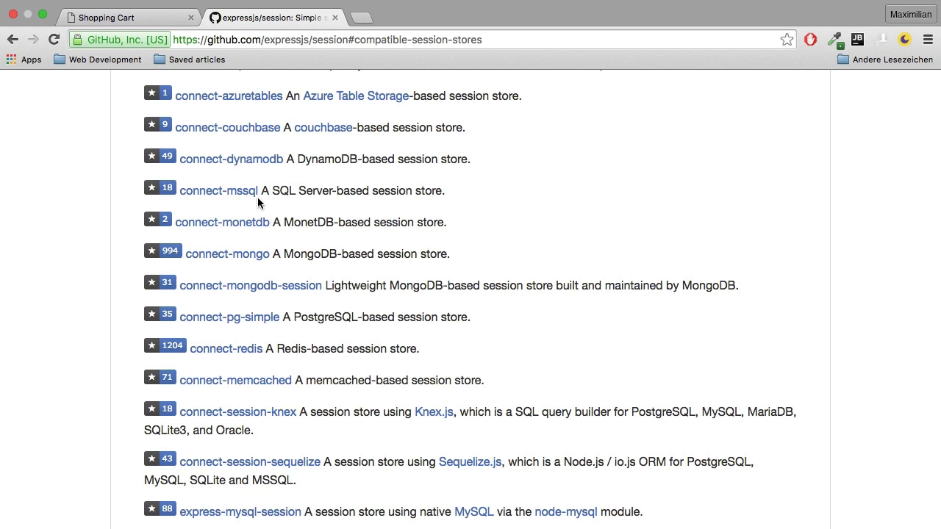
mouse_move(227, 253)
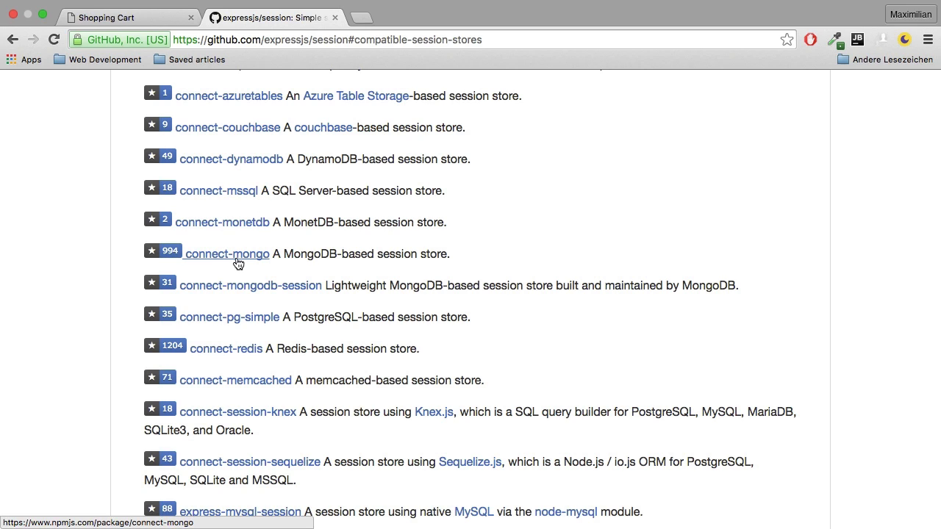
mouse_move(252, 263)
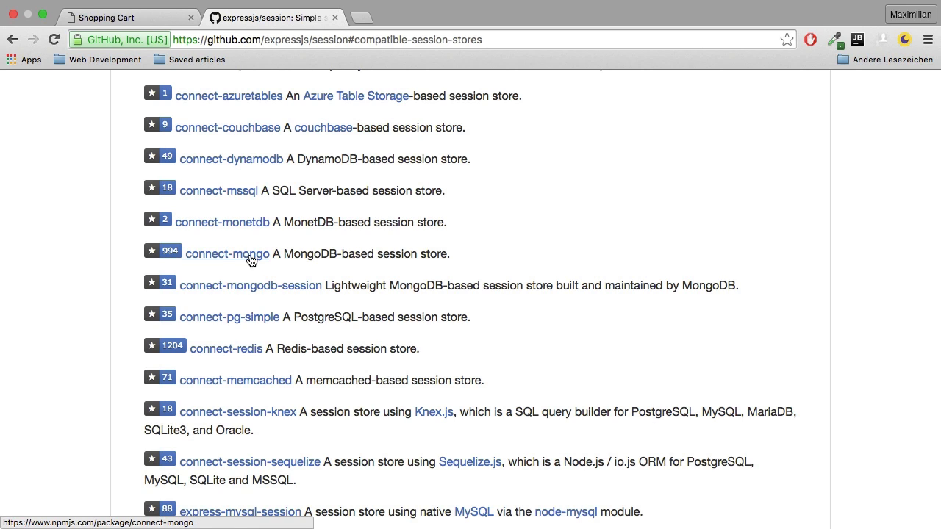
mouse_move(296, 285)
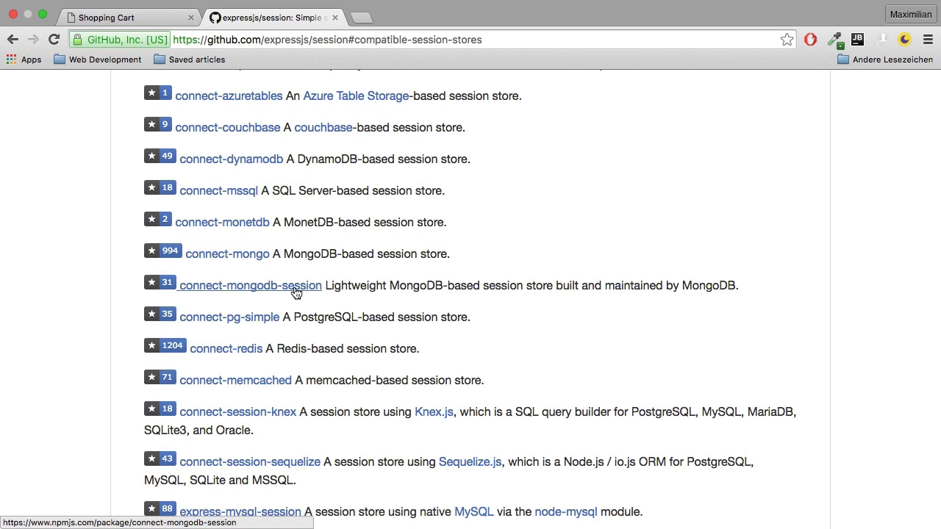
mouse_move(226, 254)
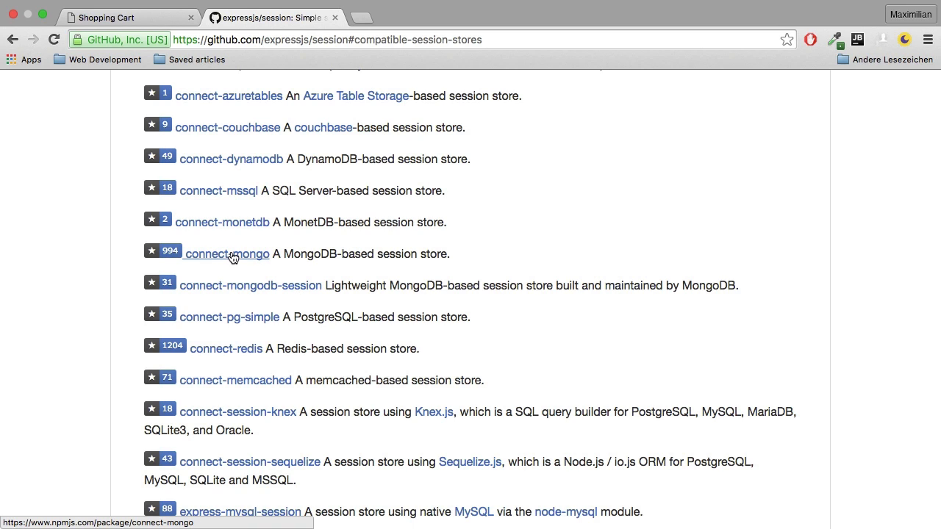
click(227, 254)
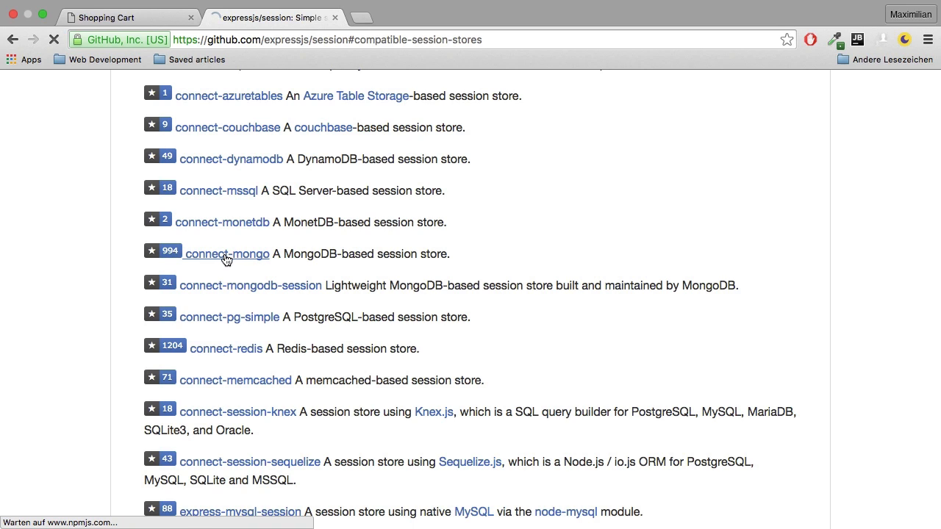
Step: Scroll through connect-mongo's Express usage and MongoDB connection reuse examples on npm
click(227, 254)
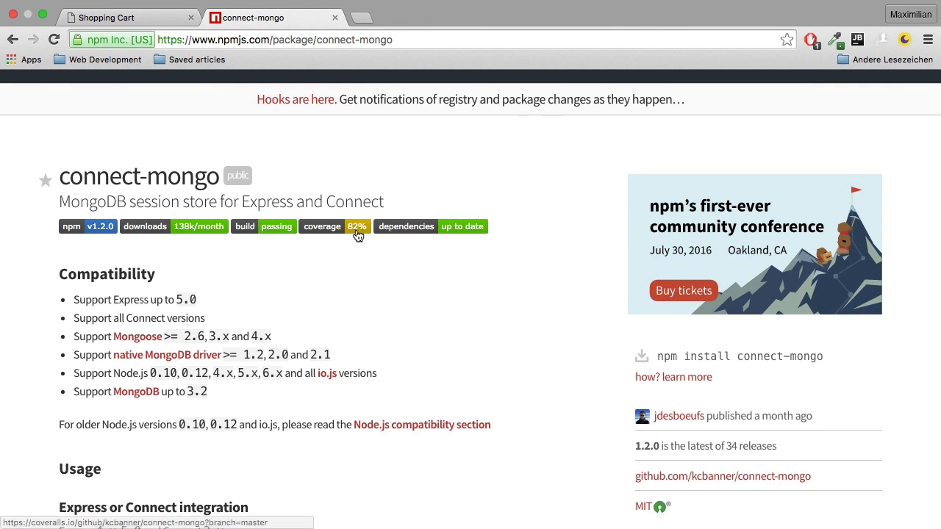
scroll(down, 3)
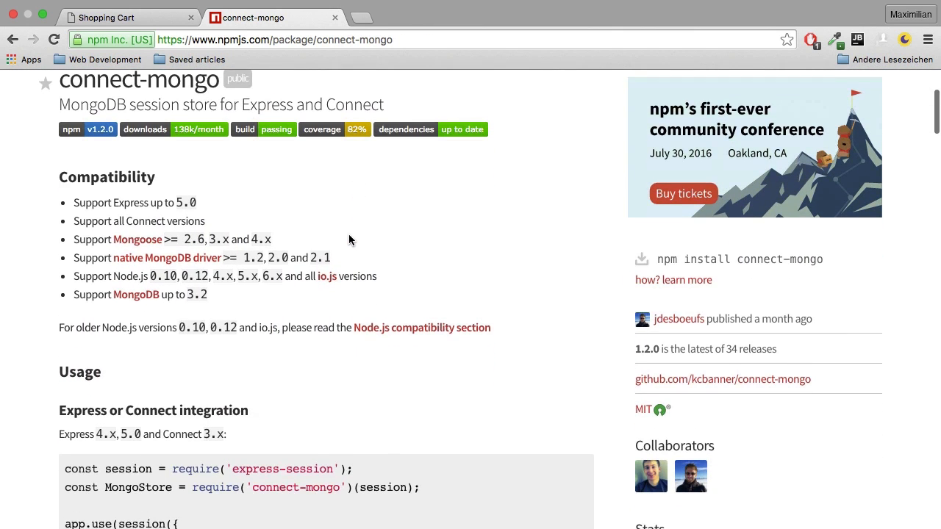
scroll(up, 3)
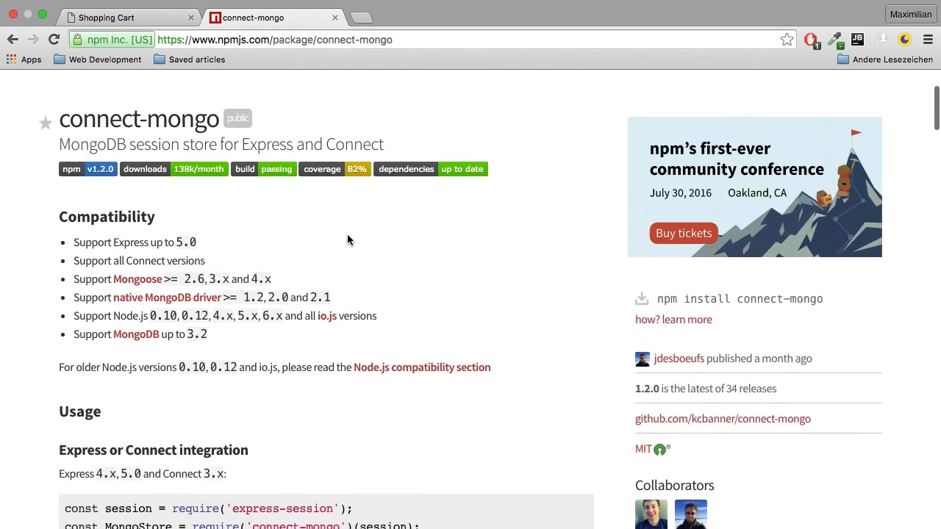
scroll(down, 3)
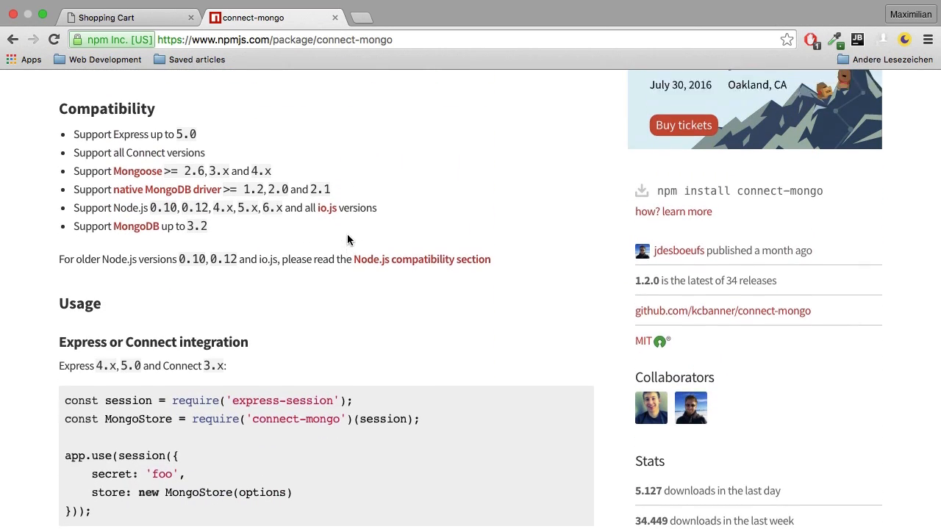
scroll(down, 3)
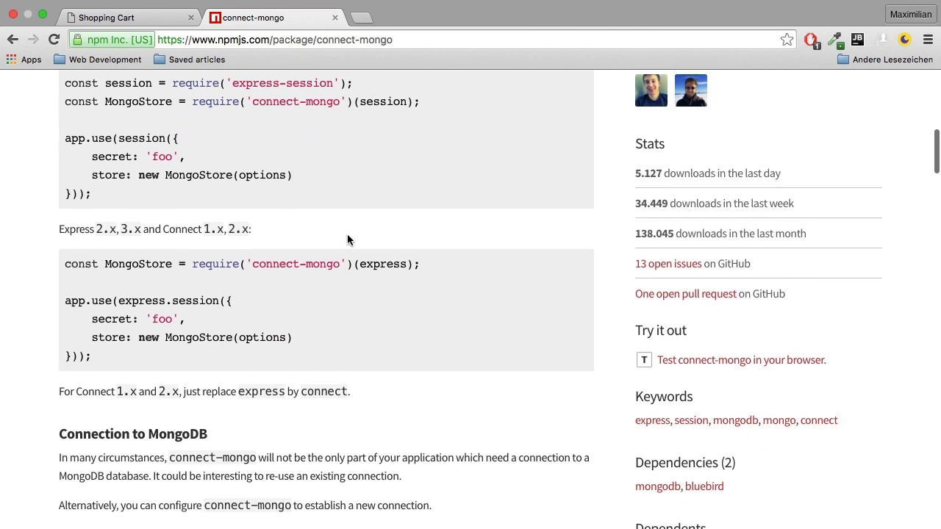
scroll(down, 3)
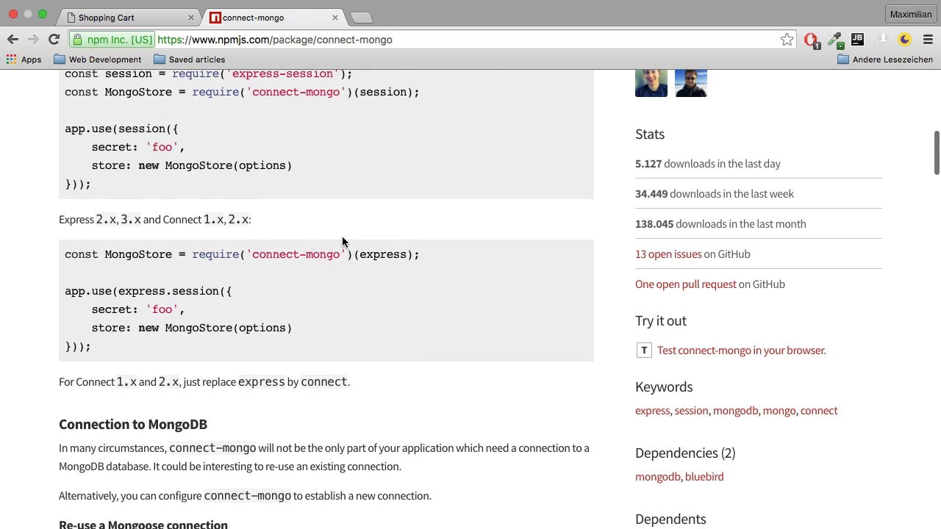
scroll(up, 3)
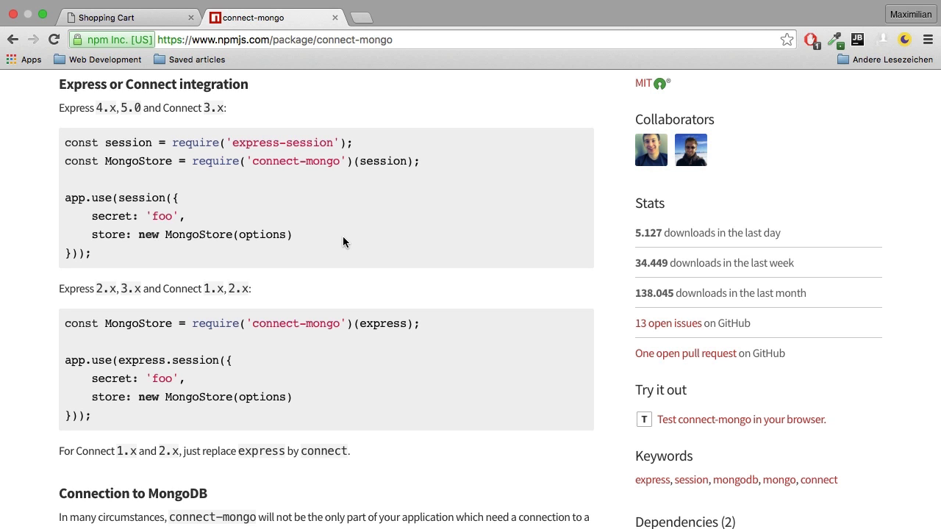
scroll(down, 3)
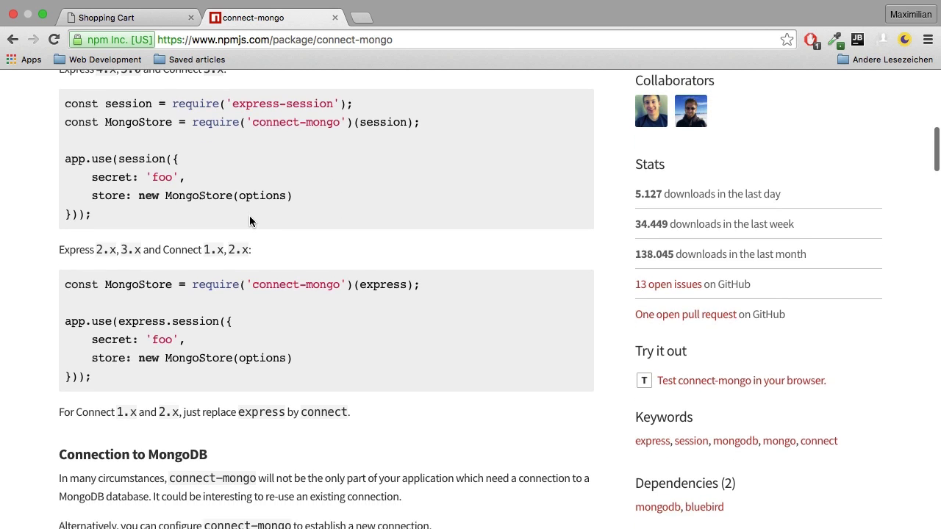
scroll(down, 3)
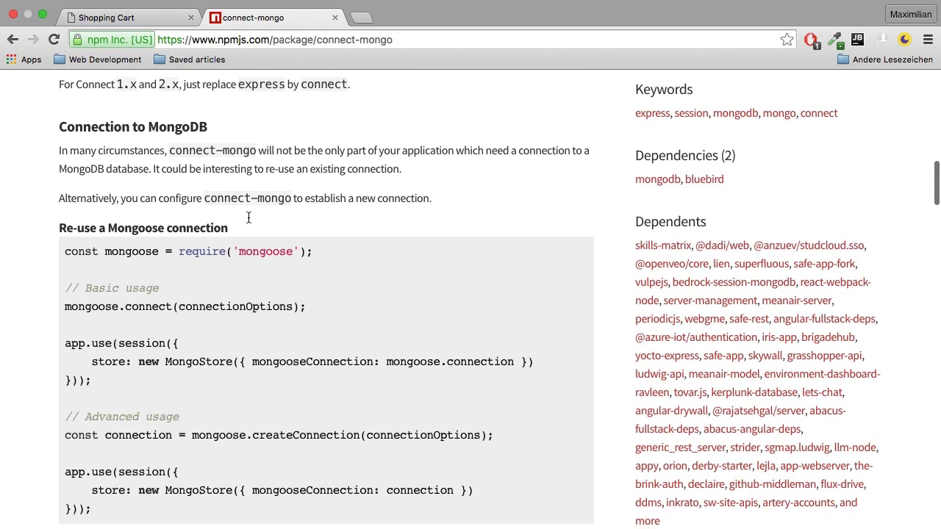
scroll(down, 3)
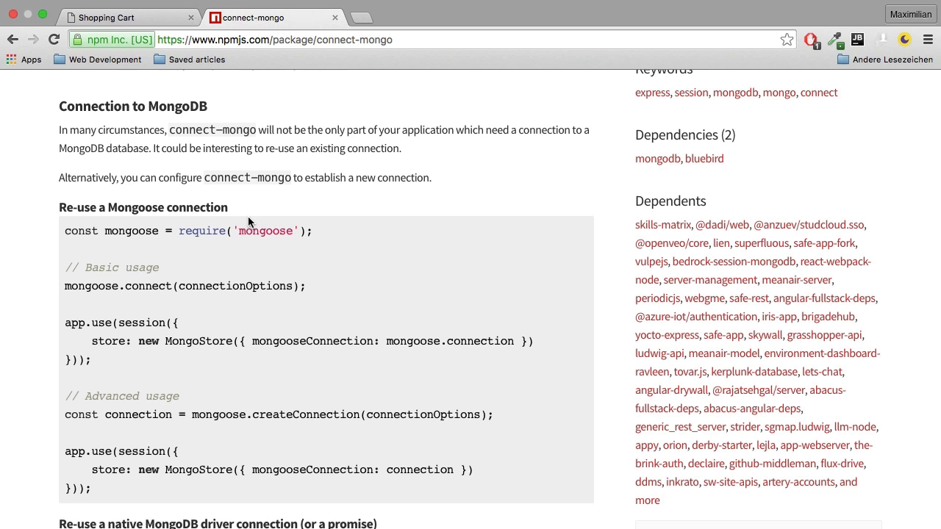
scroll(down, 3)
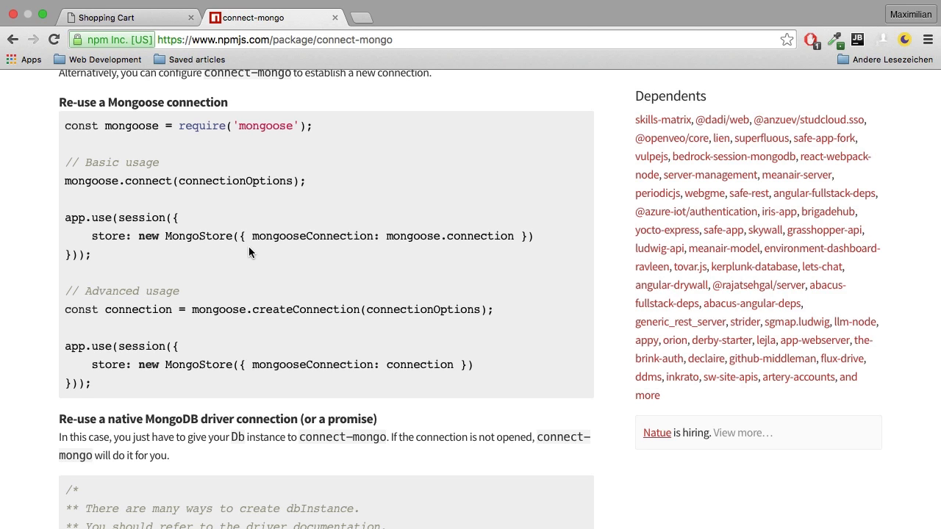
mouse_move(215, 260)
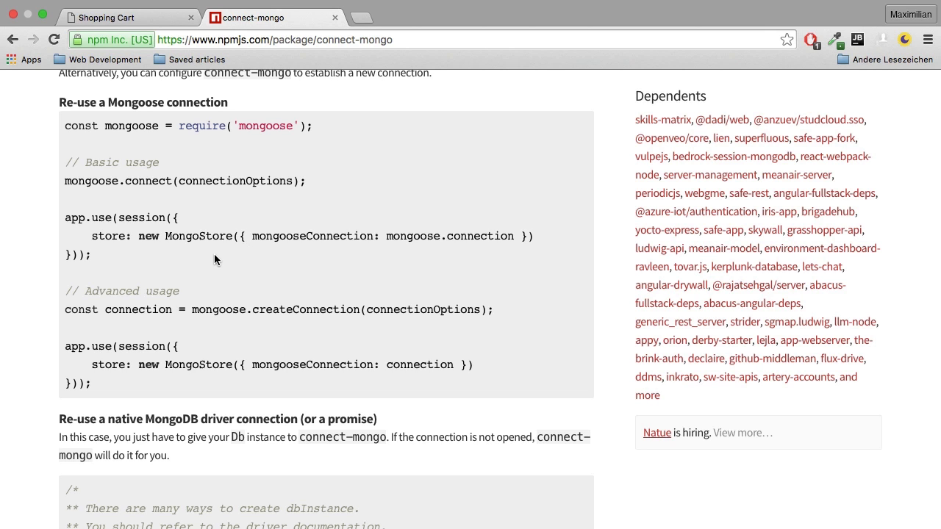
scroll(down, 3)
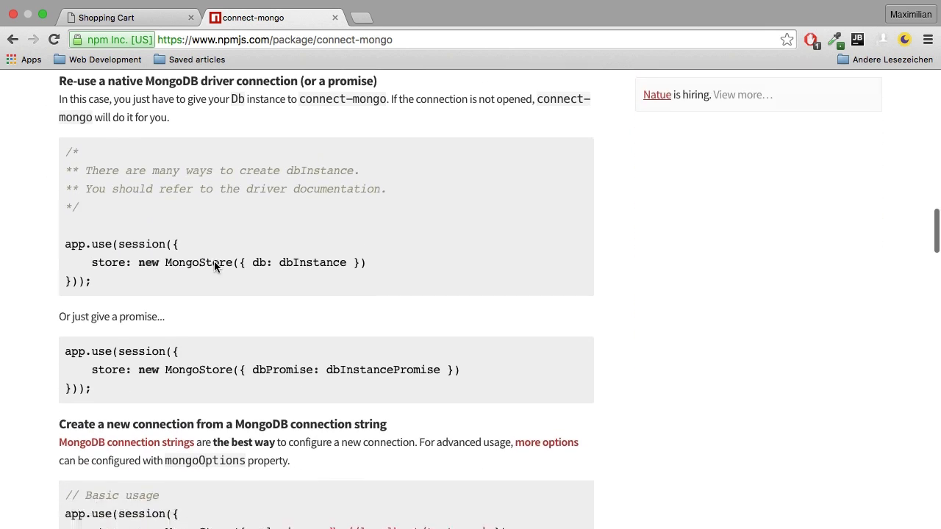
Step: Read connect-mongo's session expiration and expired-session removal options before returning to app.js
scroll(down, 3)
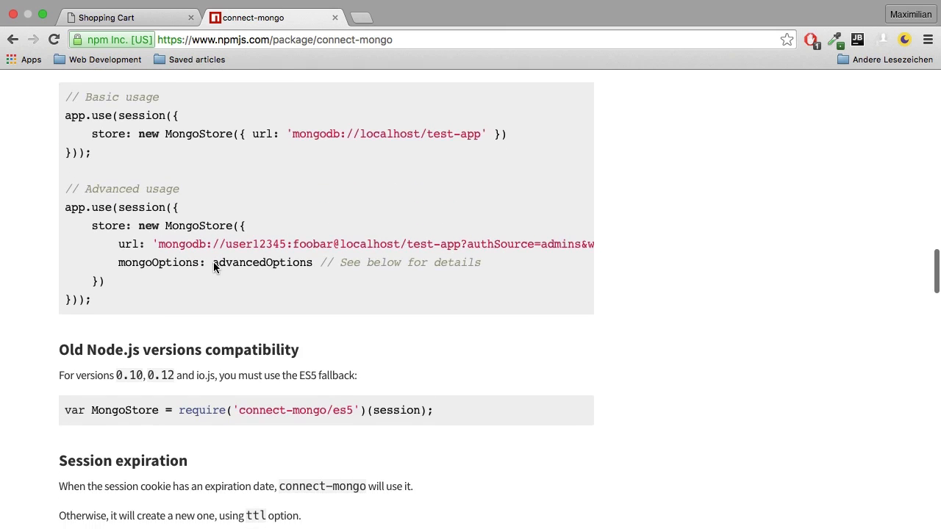
scroll(down, 3)
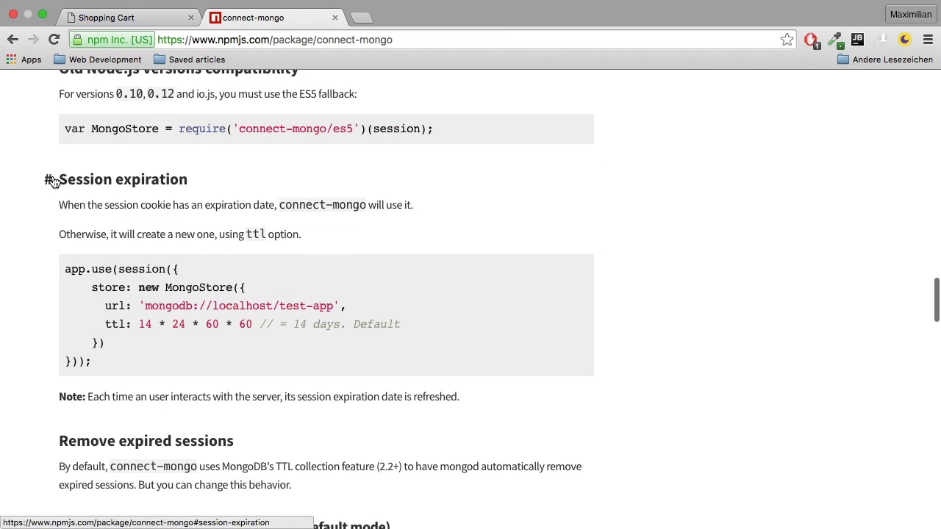
scroll(down, 3)
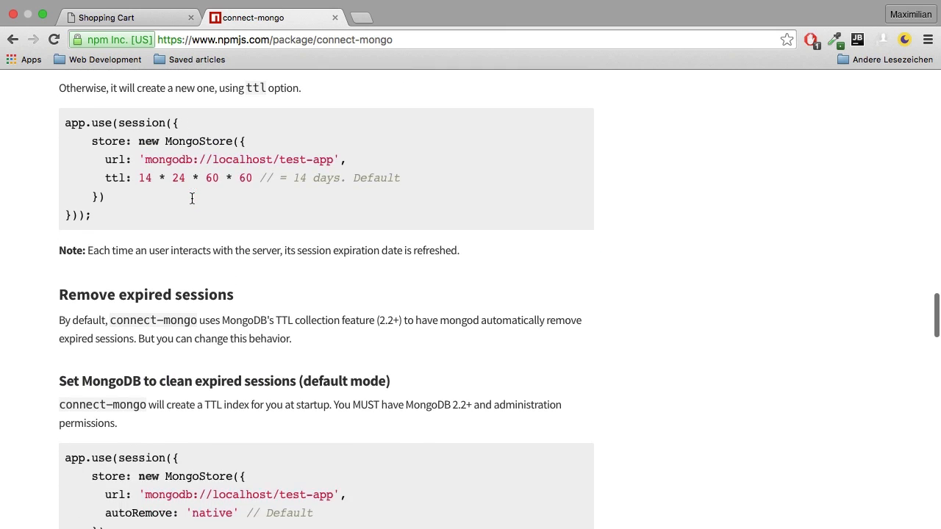
mouse_move(80, 309)
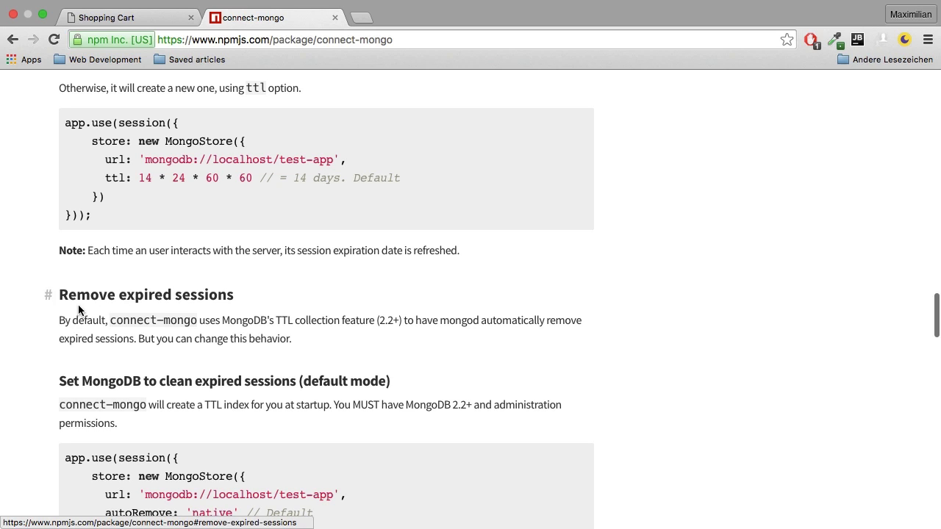
mouse_move(121, 333)
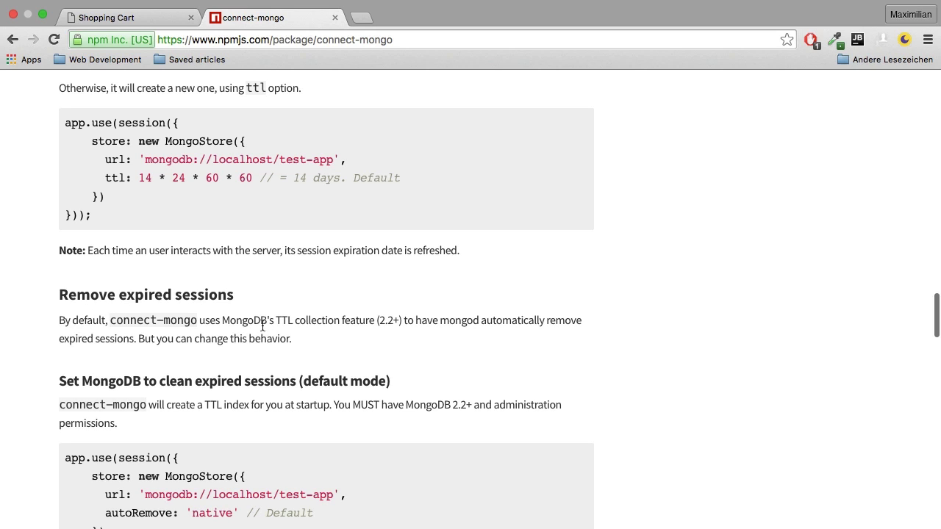
mouse_move(269, 325)
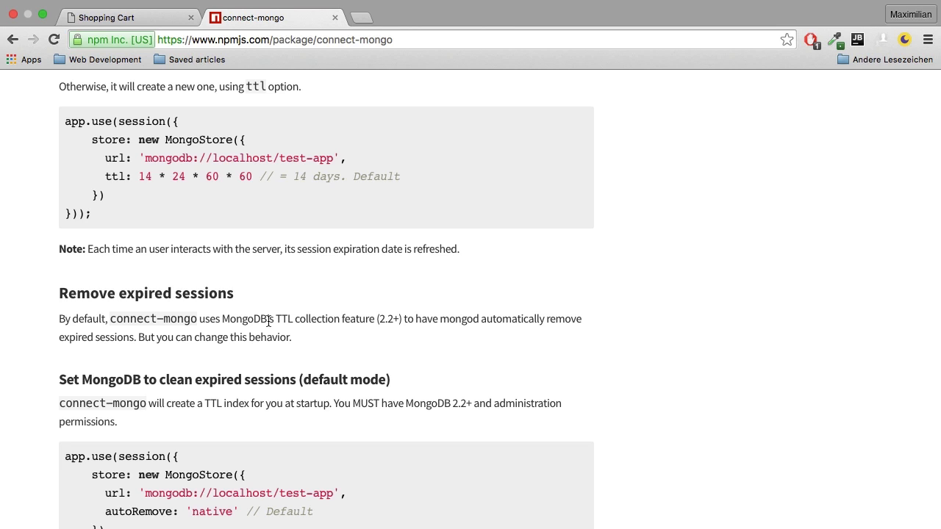
scroll(down, 3)
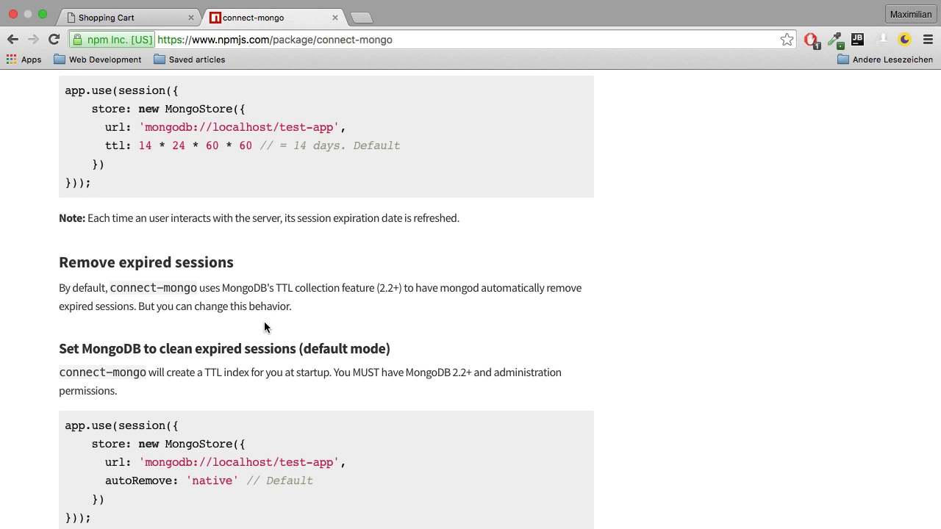
scroll(up, 3)
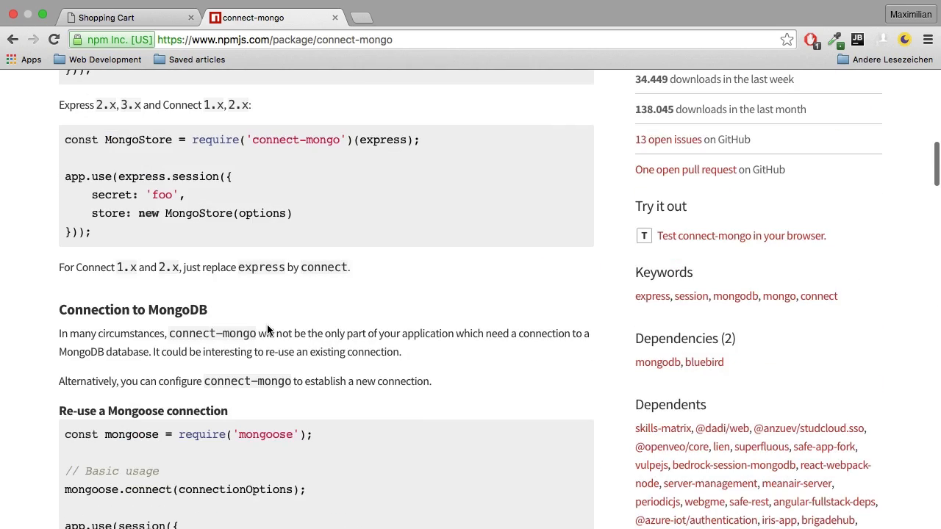
scroll(up, 3)
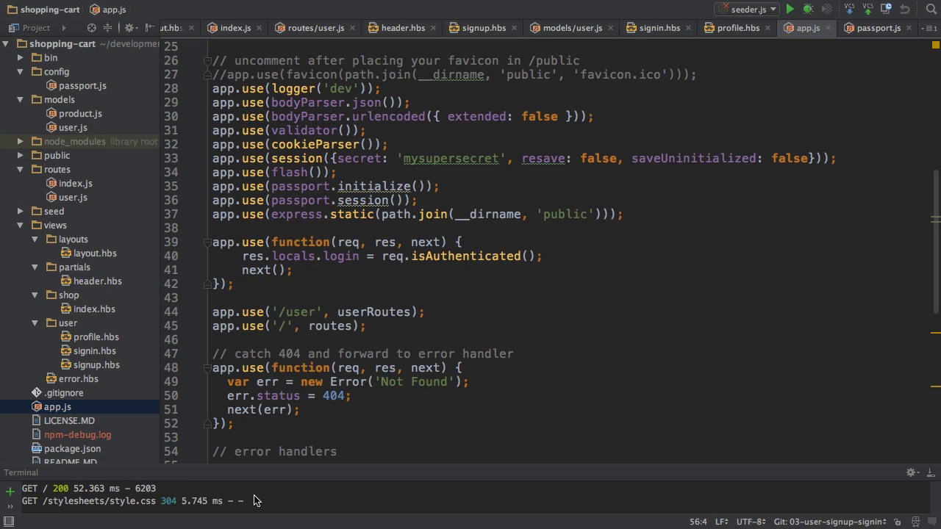
mouse_move(265, 504)
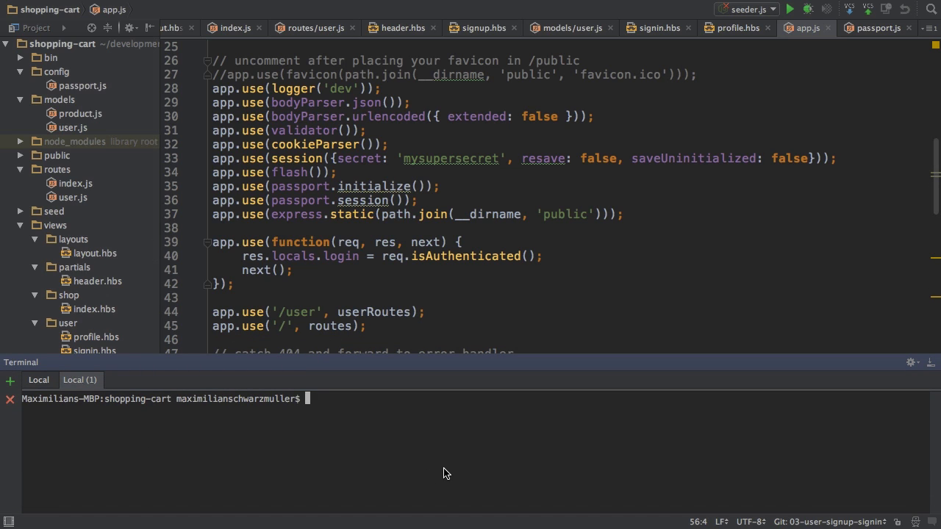
Step: Enter 'npm install --save connect-mongo' in the WebStorm terminal
text(npm i)
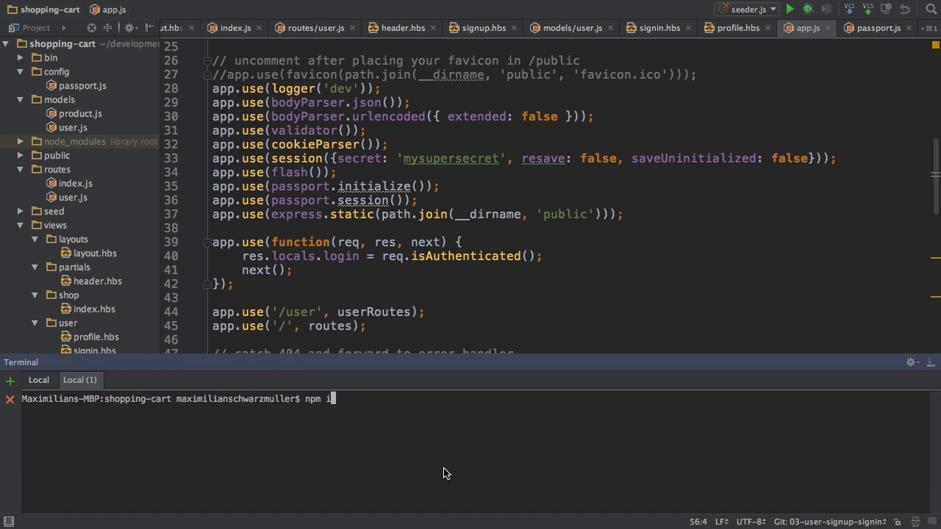
text(nstall --save)
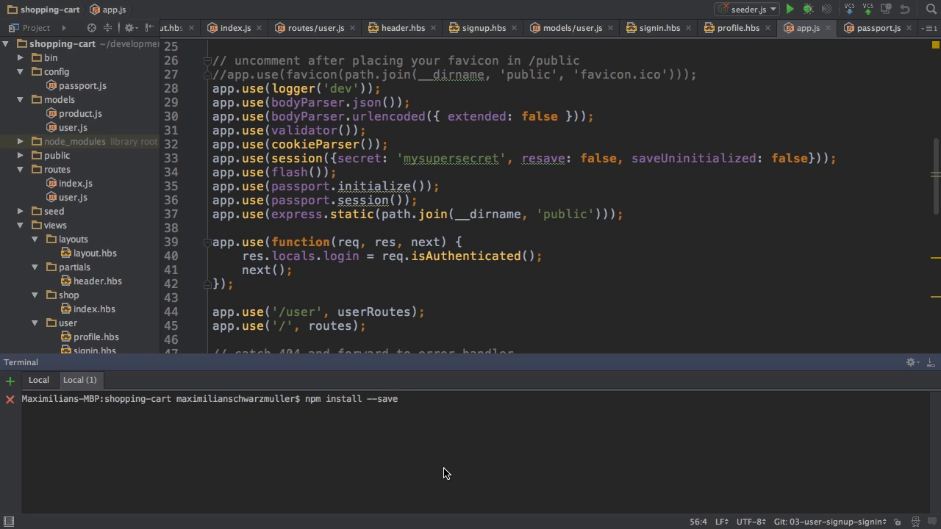
text(c)
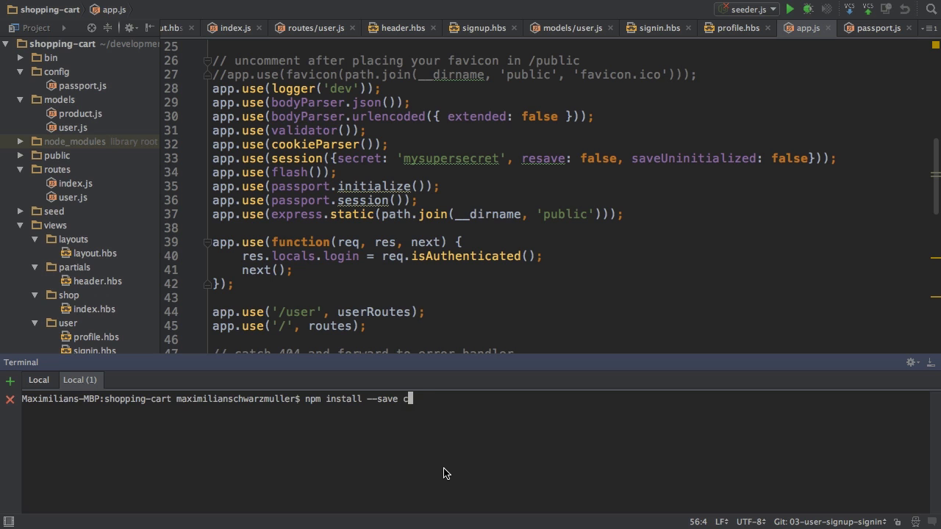
text(onnect-)
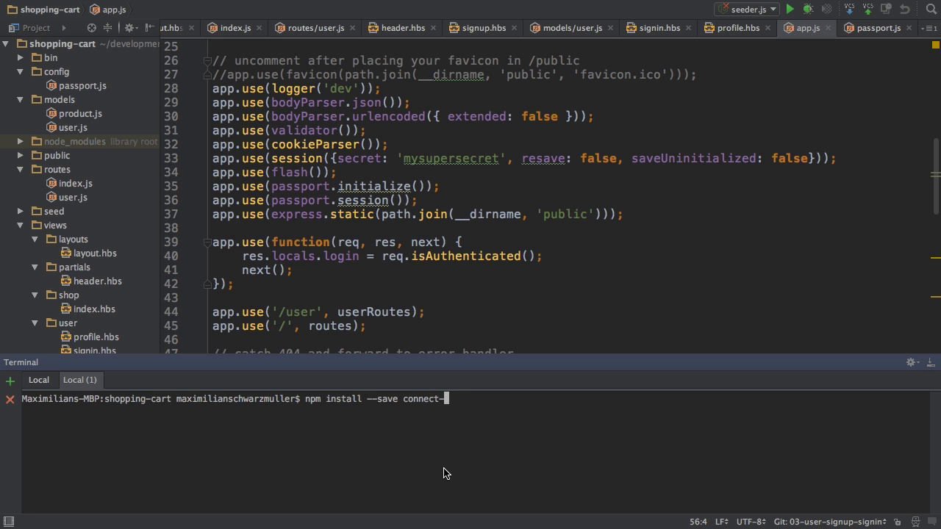
text(mongo)
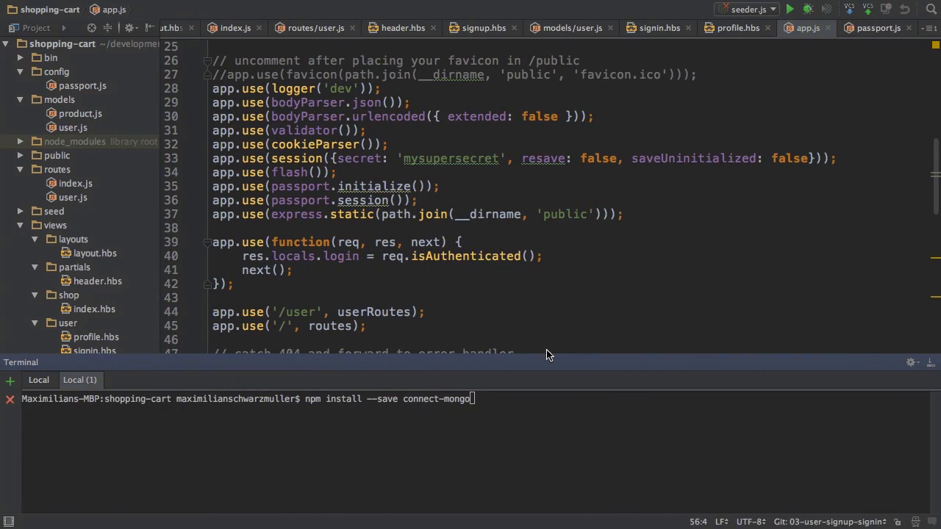
mouse_move(556, 409)
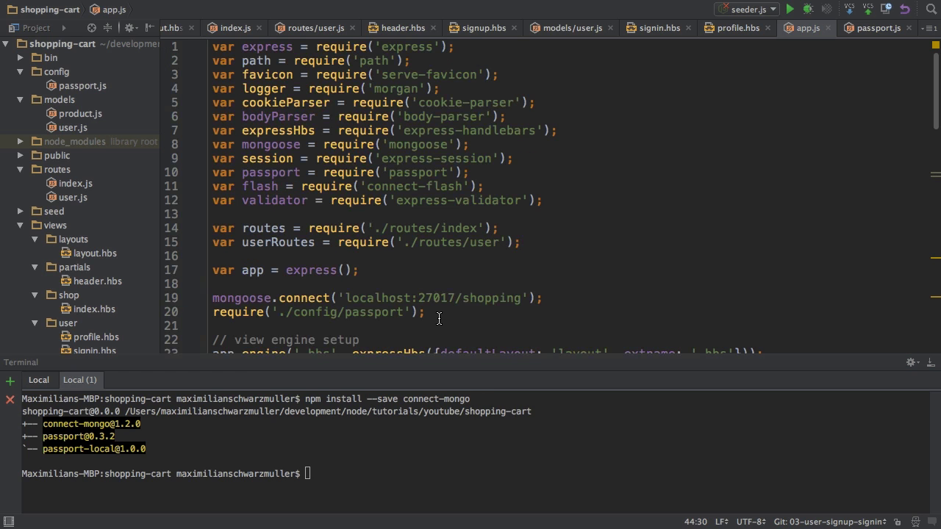
mouse_move(923, 366)
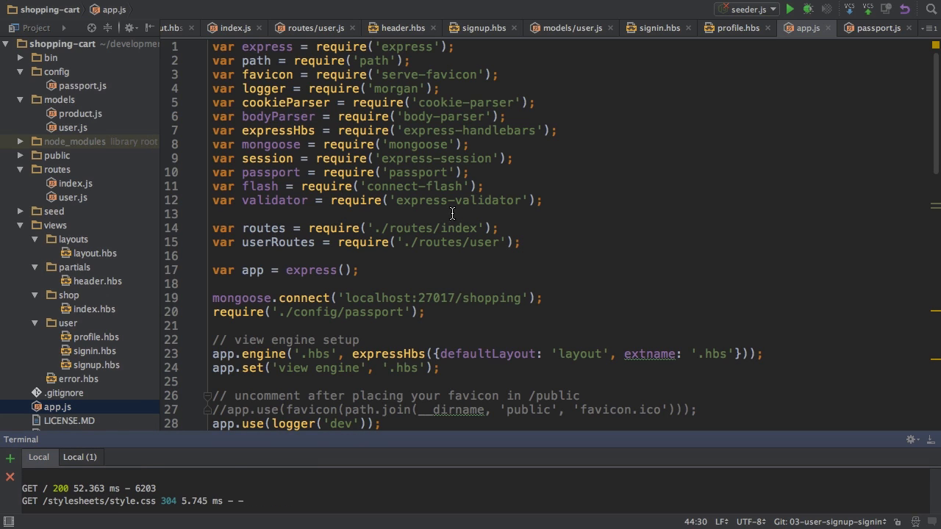
mouse_move(405, 221)
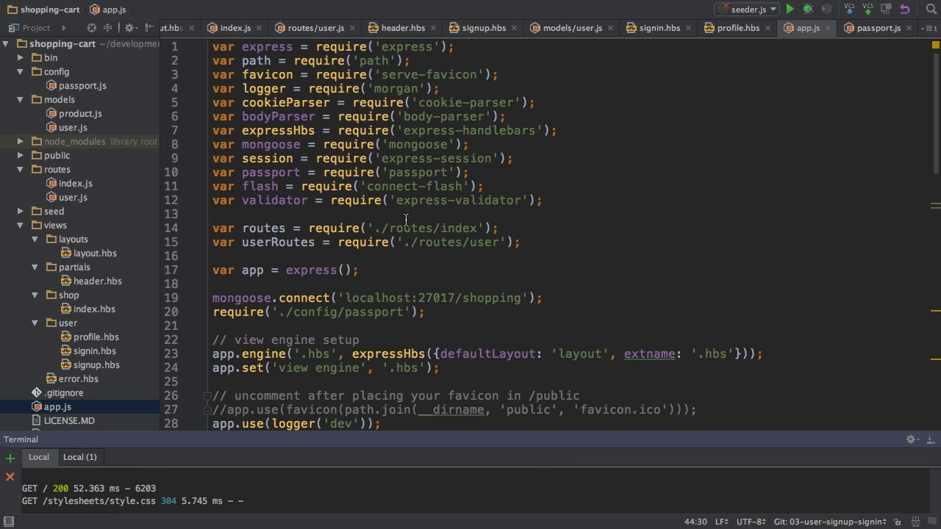
mouse_move(500, 224)
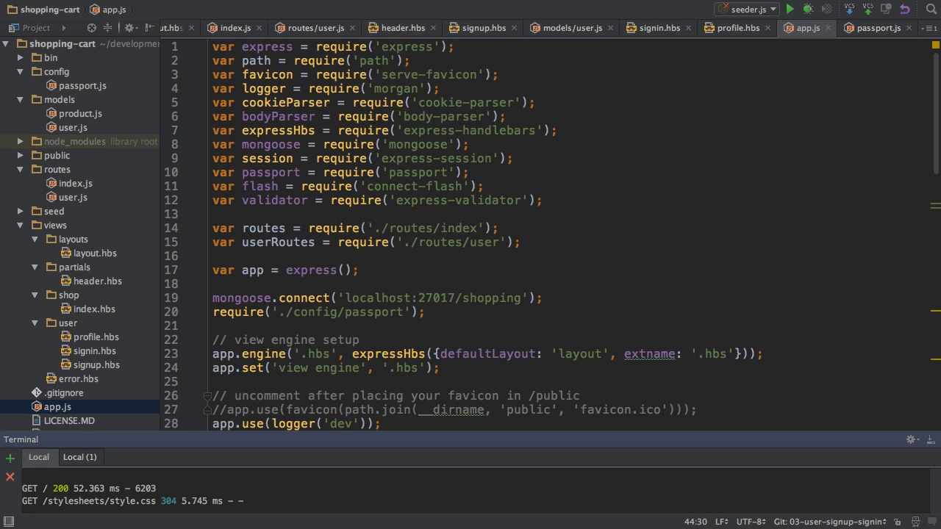
Step: Insert a blank line after the express-validator require on line 12 of app.js
click(542, 200)
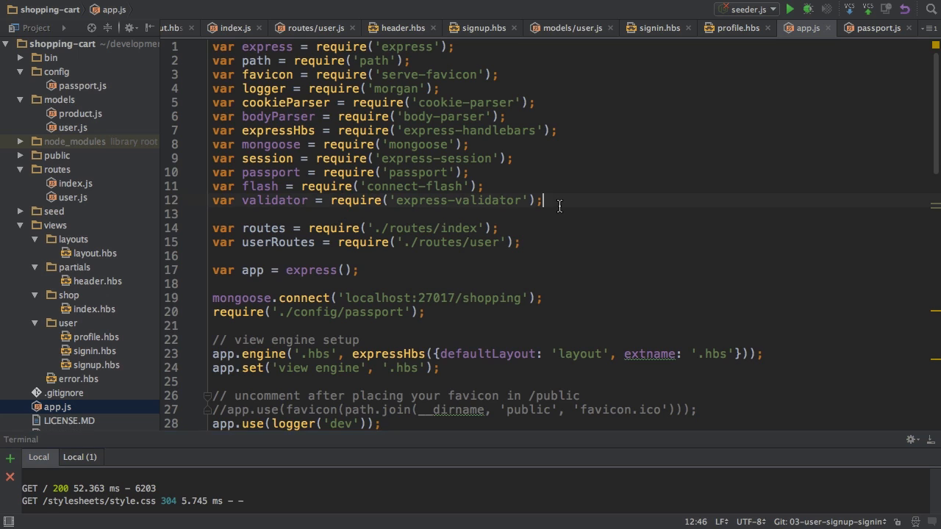
key(enter)
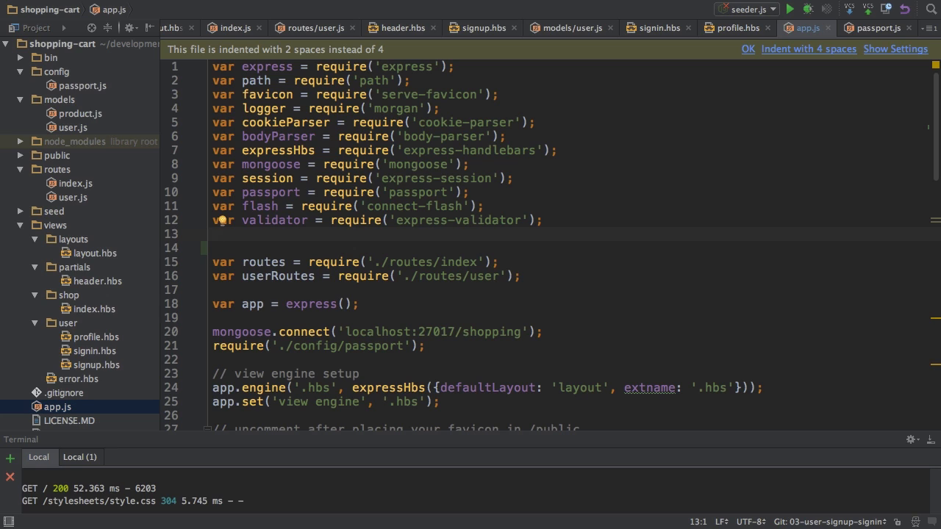
mouse_move(524, 178)
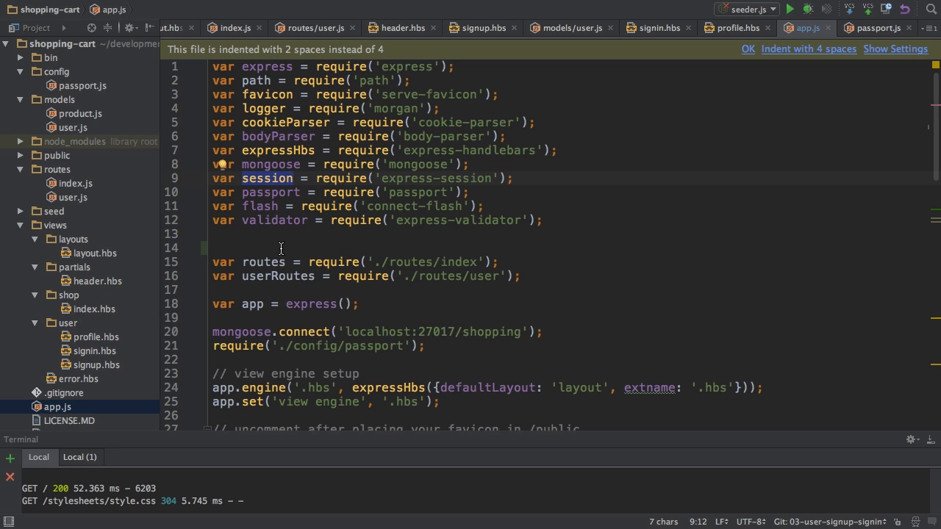
Step: Write var MongoStore = require('connect-mongo')(session); on line 13
text(var)
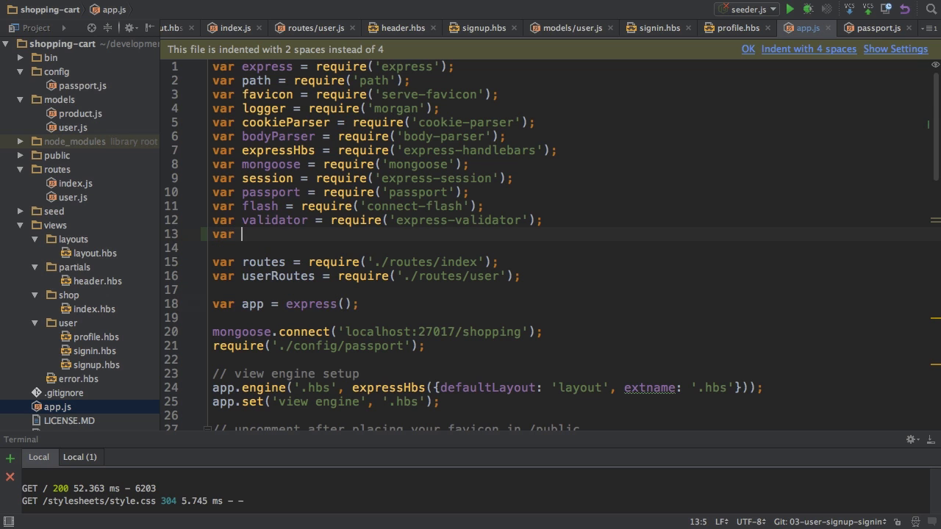
text(MongoSto)
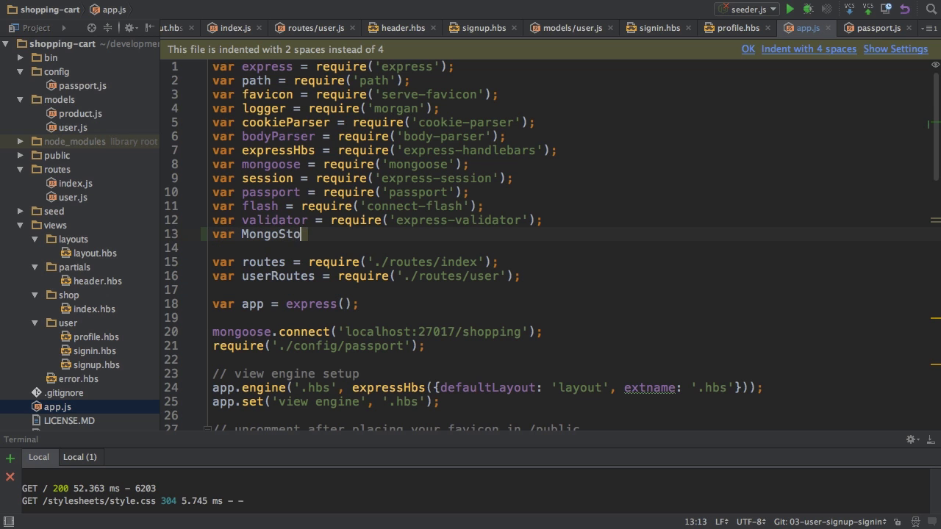
text(re = require('connect-mongo')()
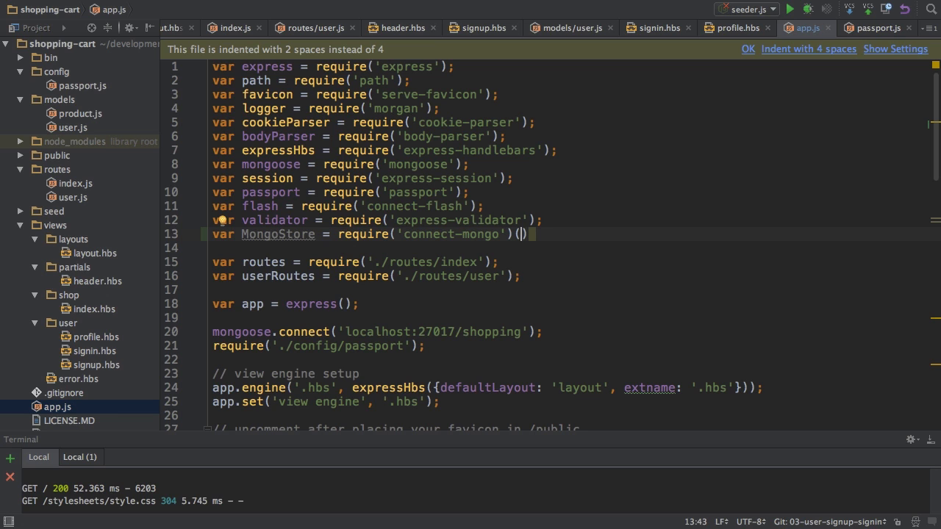
text(session)
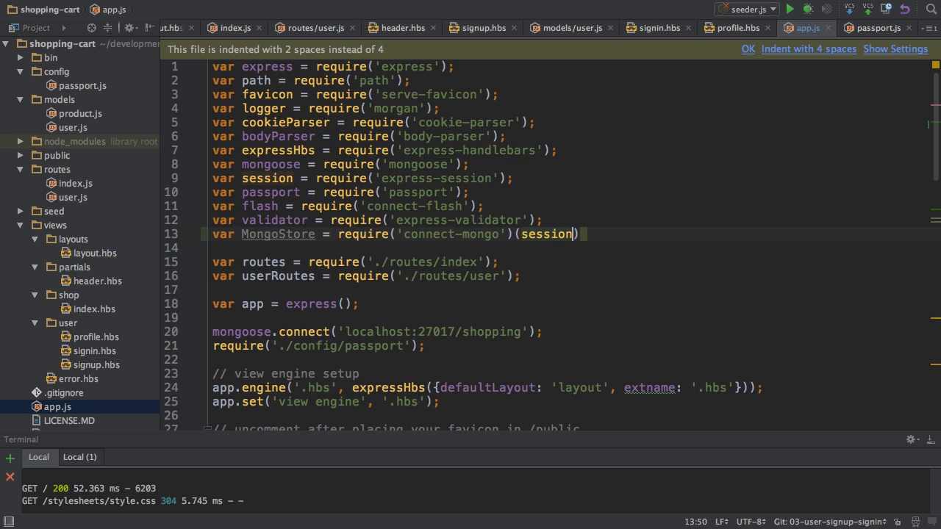
text(;)
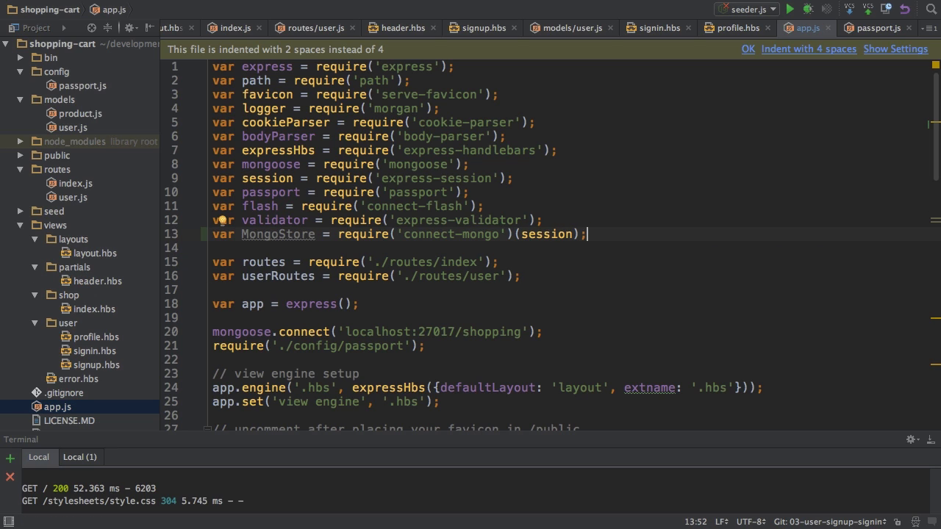
Step: Split the session options onto lines and add store: new MongoStore({ mongooseConnection: mongoose.connection })
scroll(down, 3)
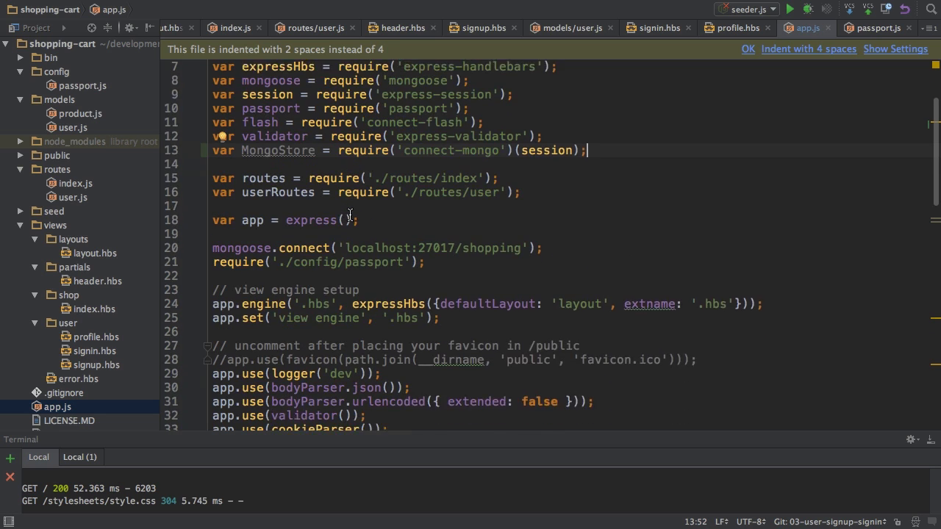
scroll(down, 3)
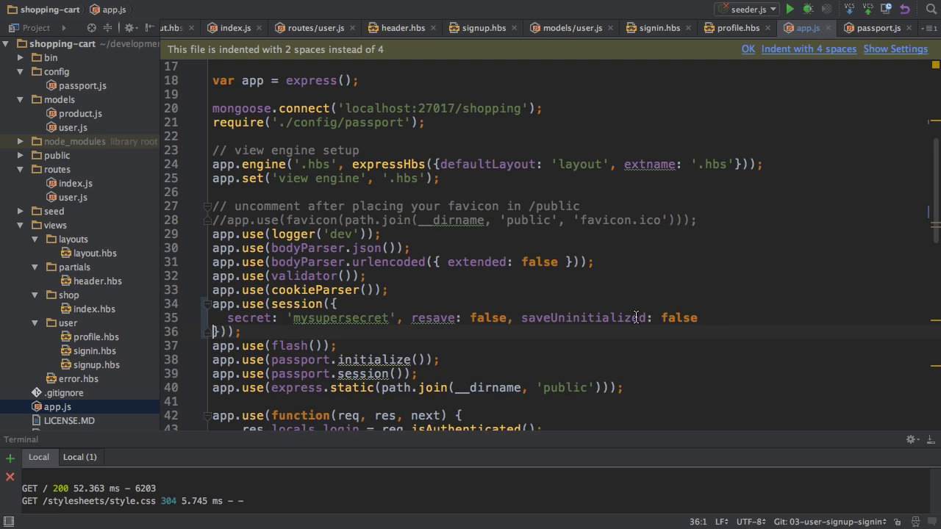
key(Enter)
text(store:)
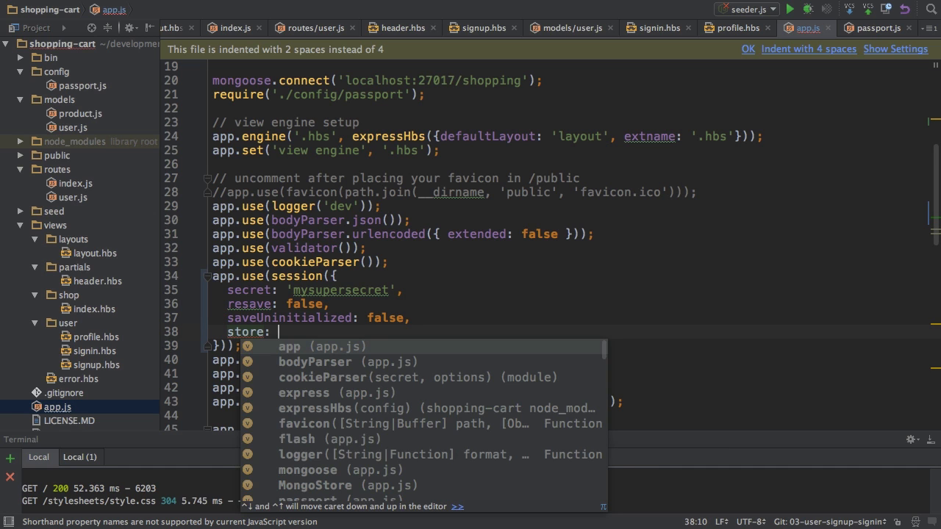
text(new MongoStore)
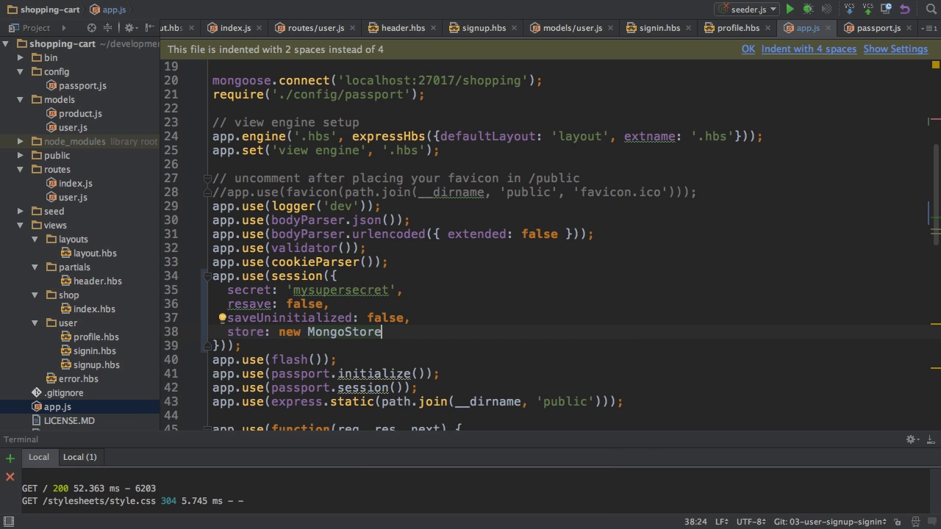
text(())
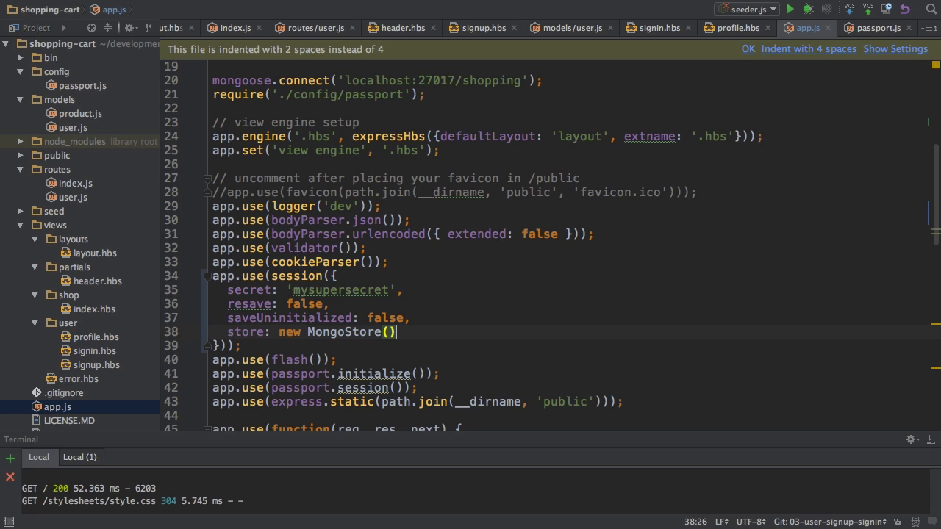
key(Left)
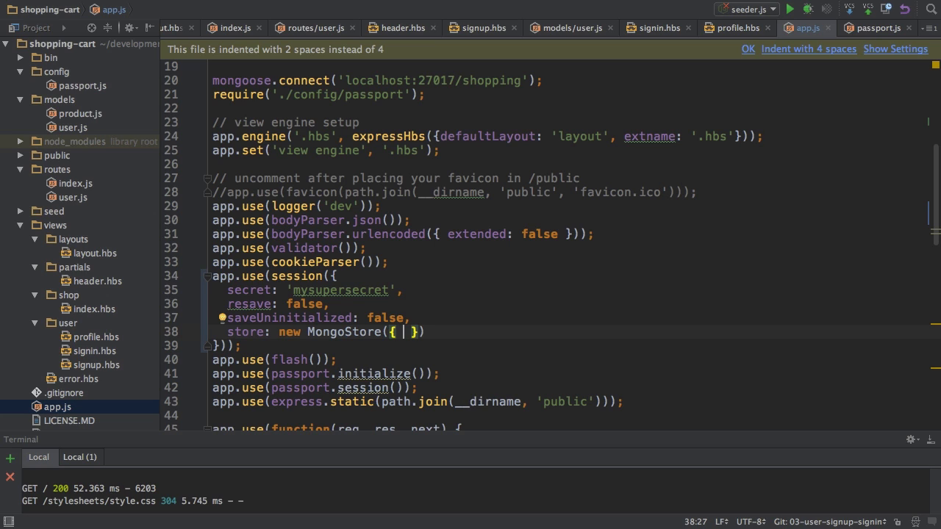
text(mongooseConnection:)
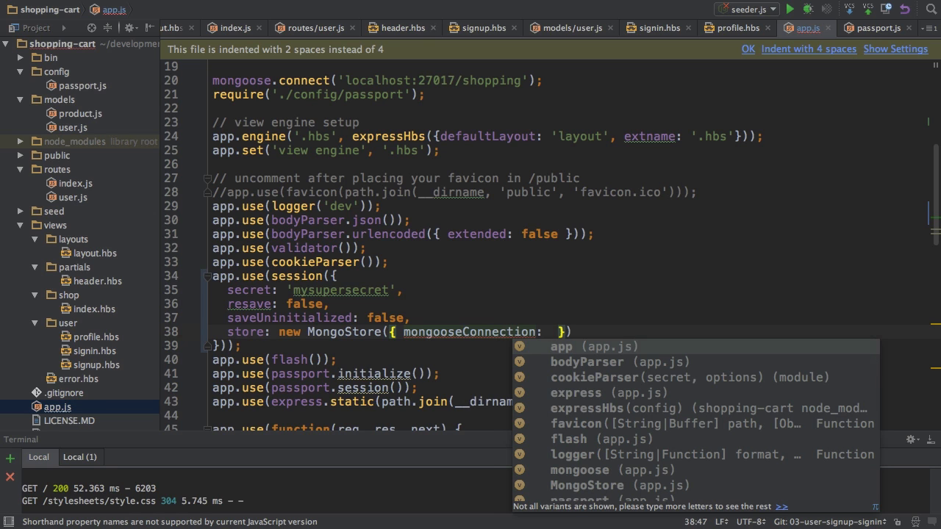
text(mongoose.conne)
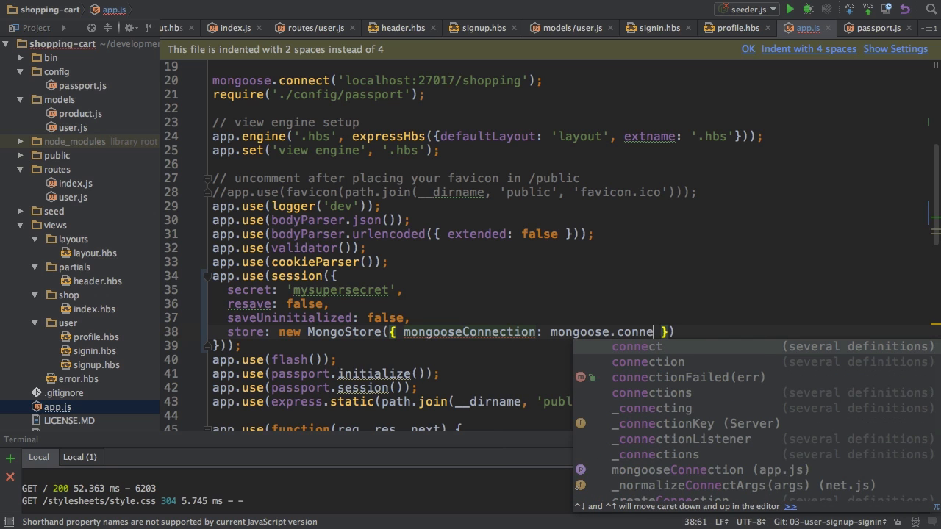
click(646, 361)
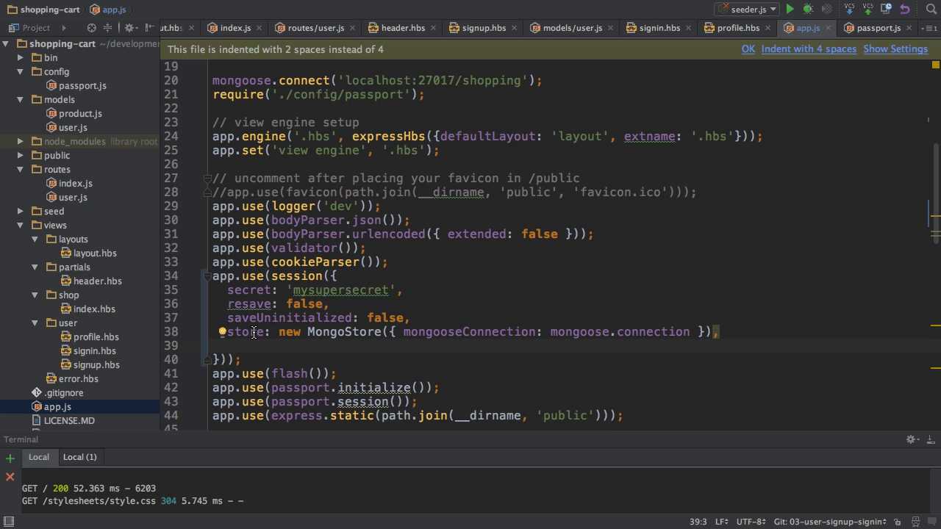
mouse_move(349, 332)
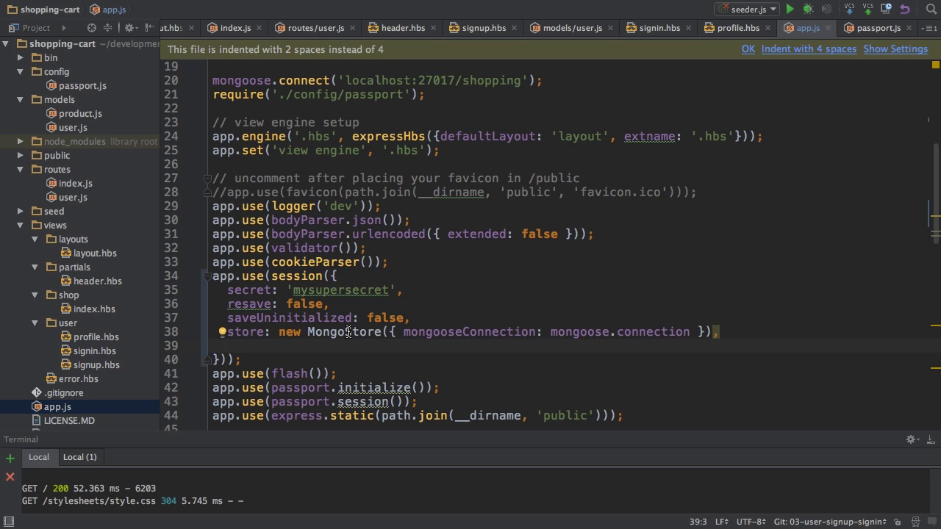
Step: Add cookie: { maxAge: 180 * 60 * 1000 } to the session options
text(cookie: {)
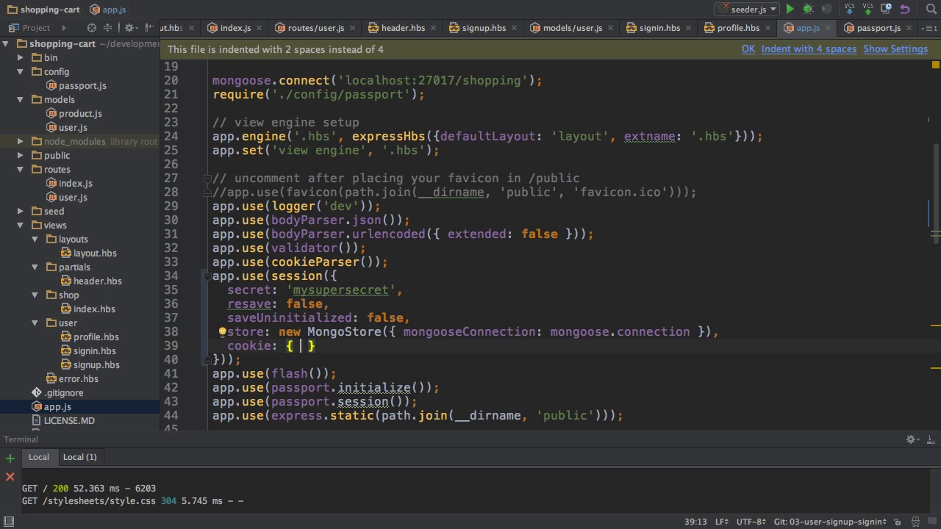
text(maxA)
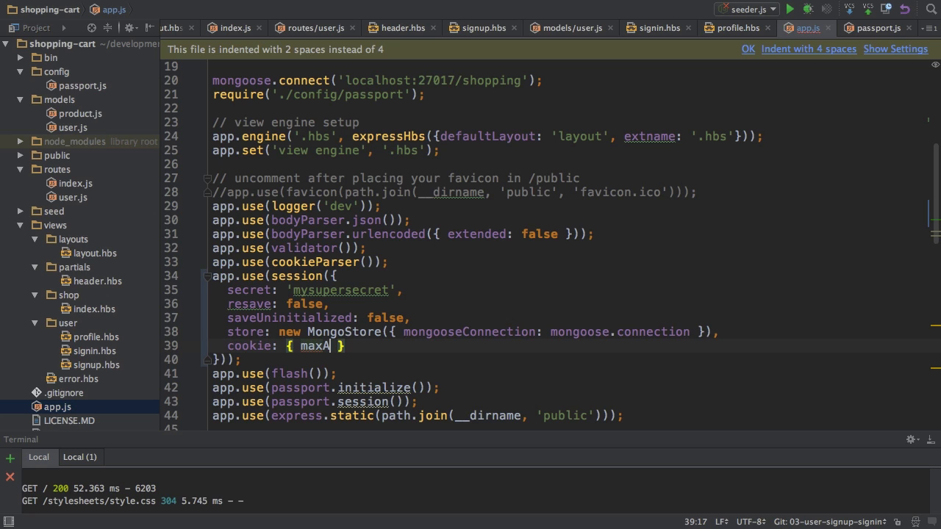
text(ge:)
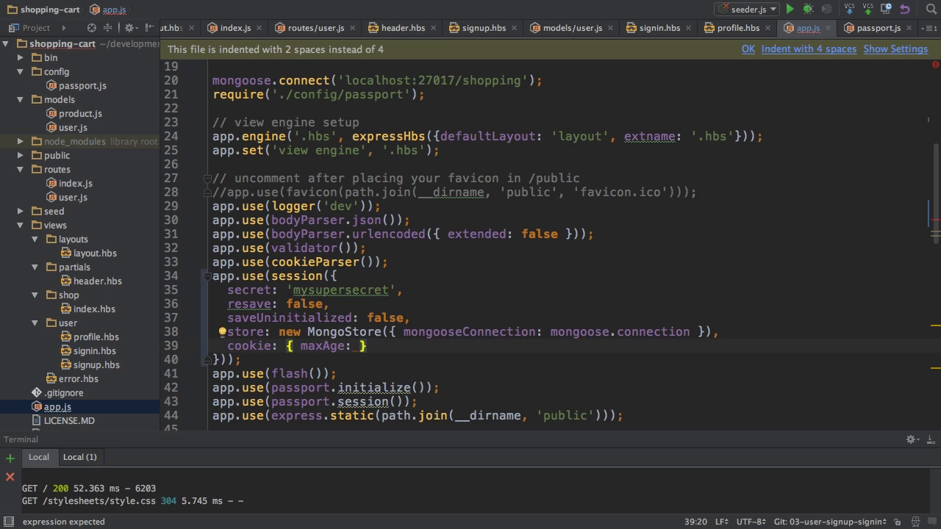
text(180 * 60)
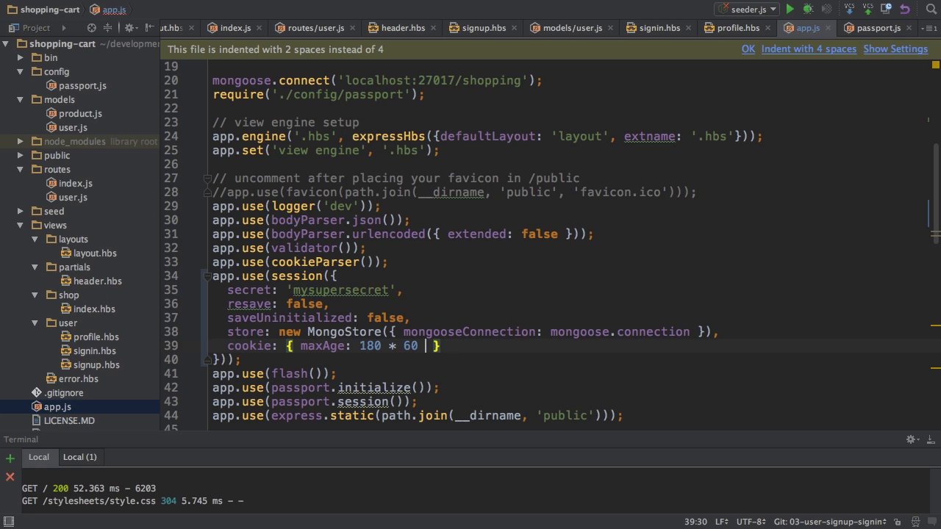
text(* 1000)
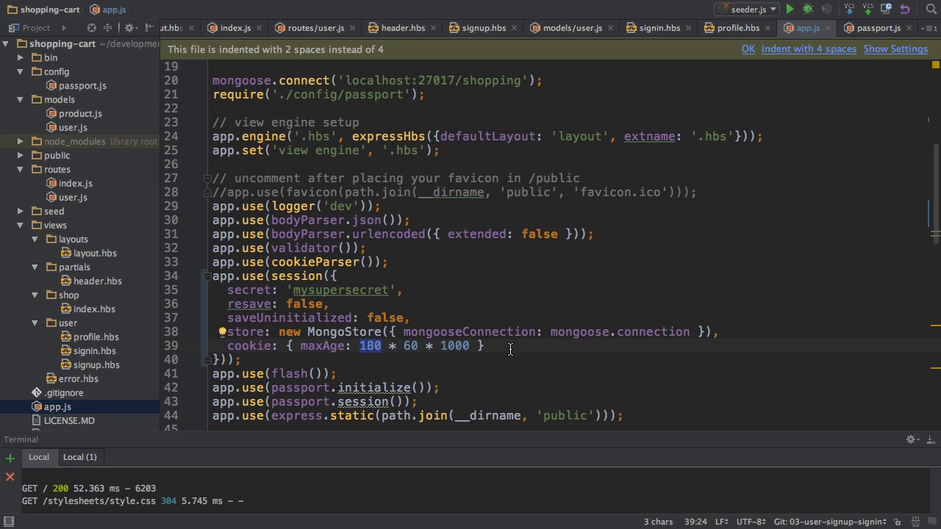
mouse_move(400, 345)
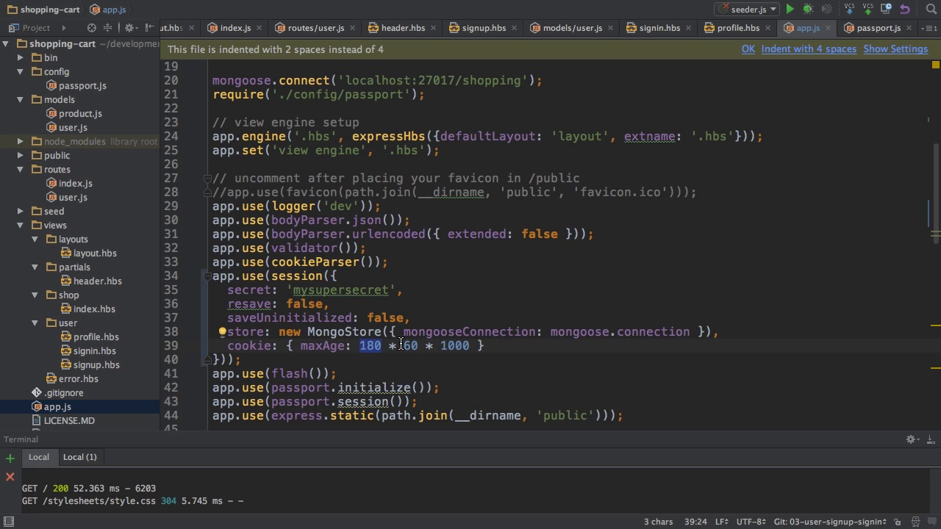
mouse_move(325, 338)
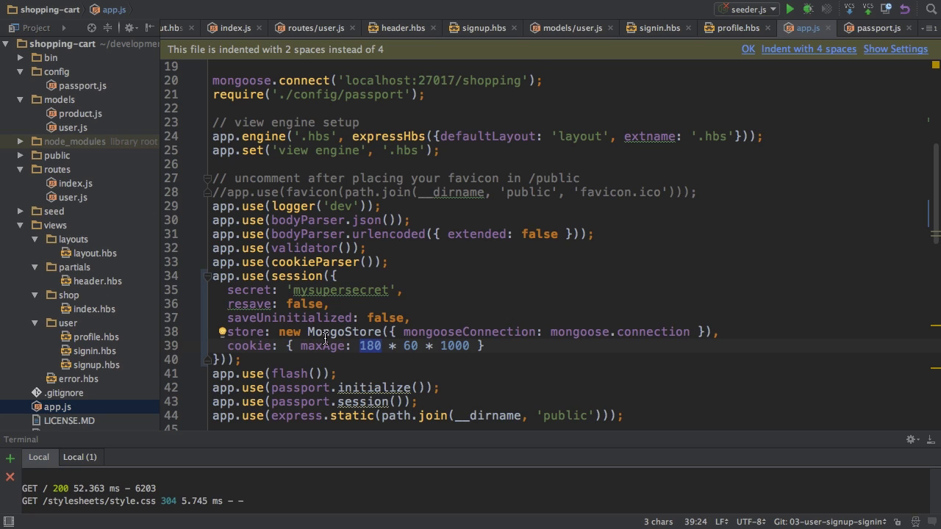
Step: Add res.locals.session = req.session after the login flag in the res.locals middleware
scroll(down, 3)
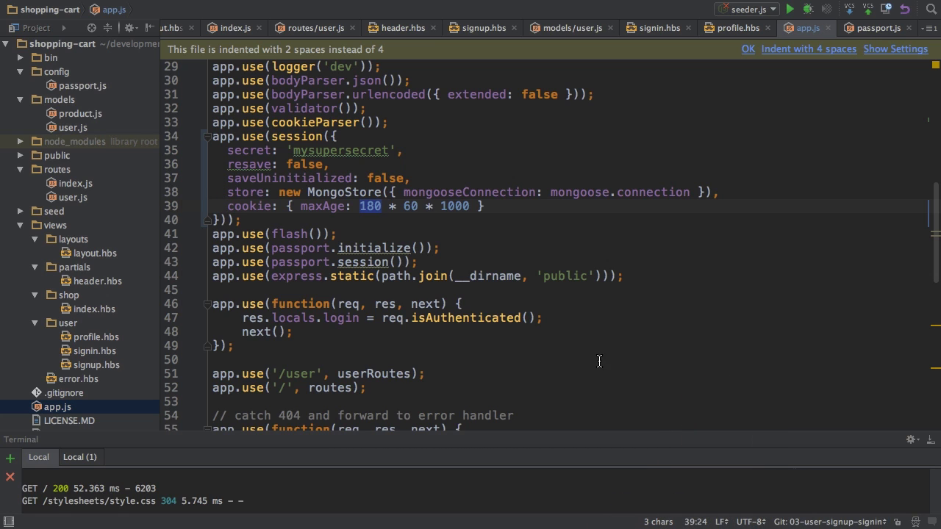
click(543, 317)
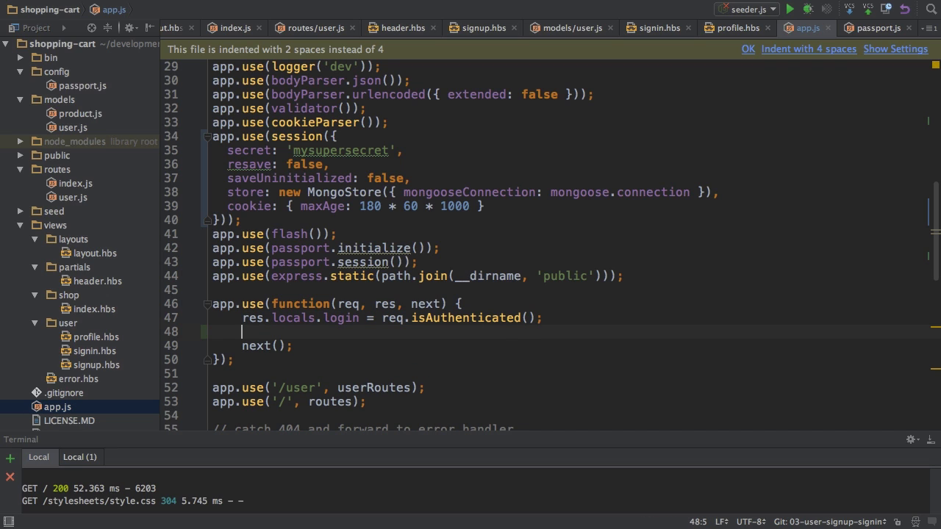
text(res)
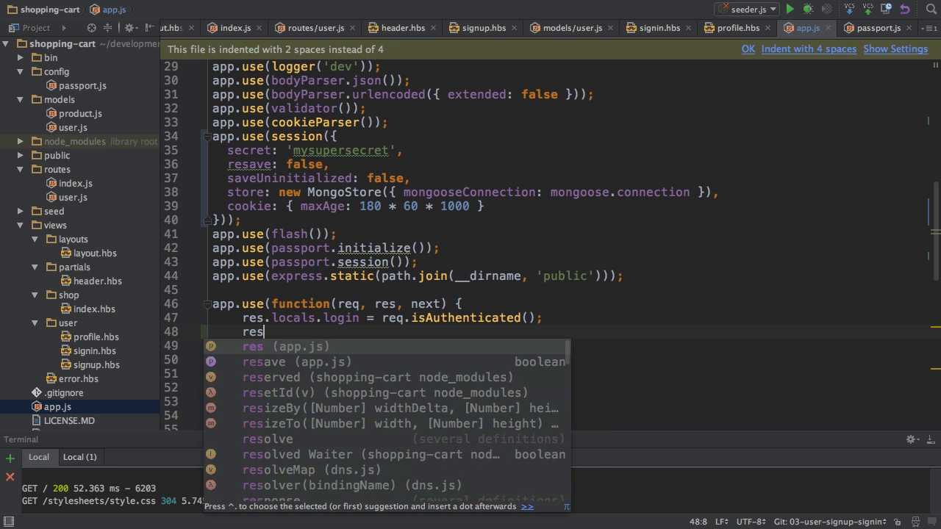
text(.locals.)
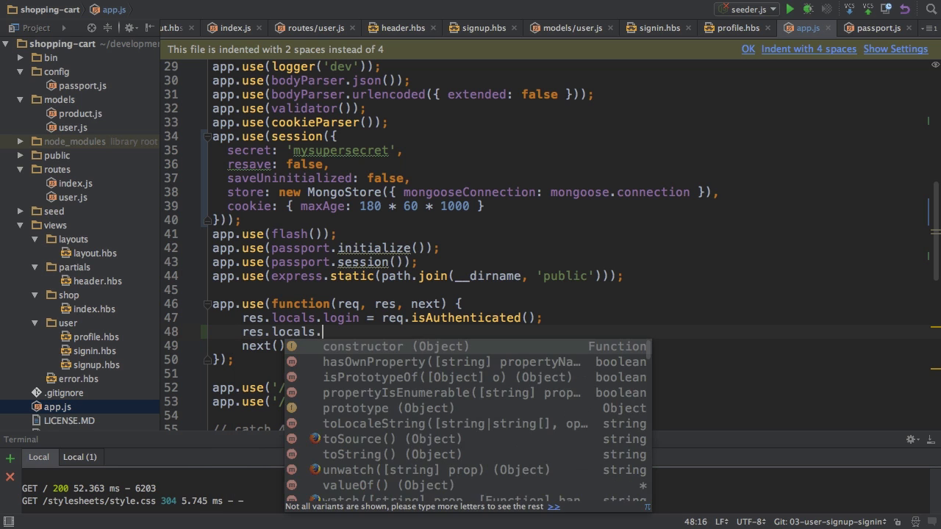
text(session =)
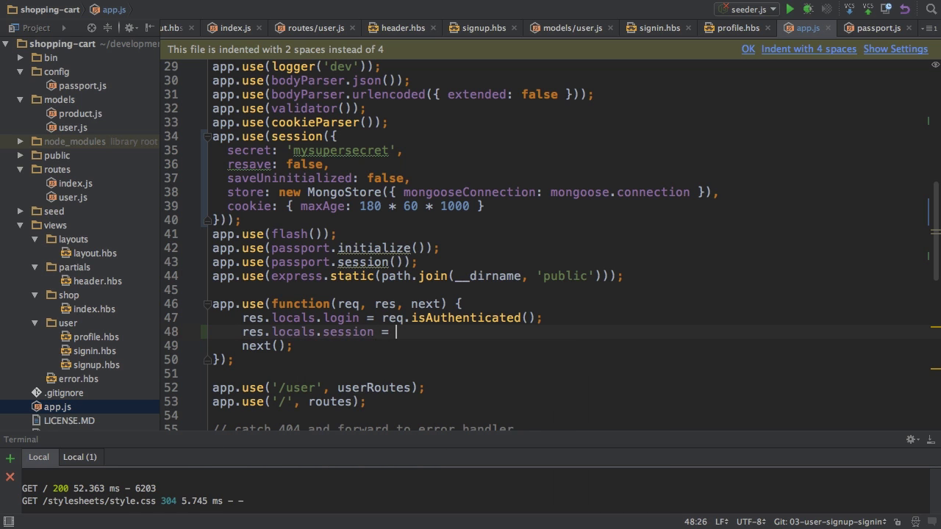
text(req.session;)
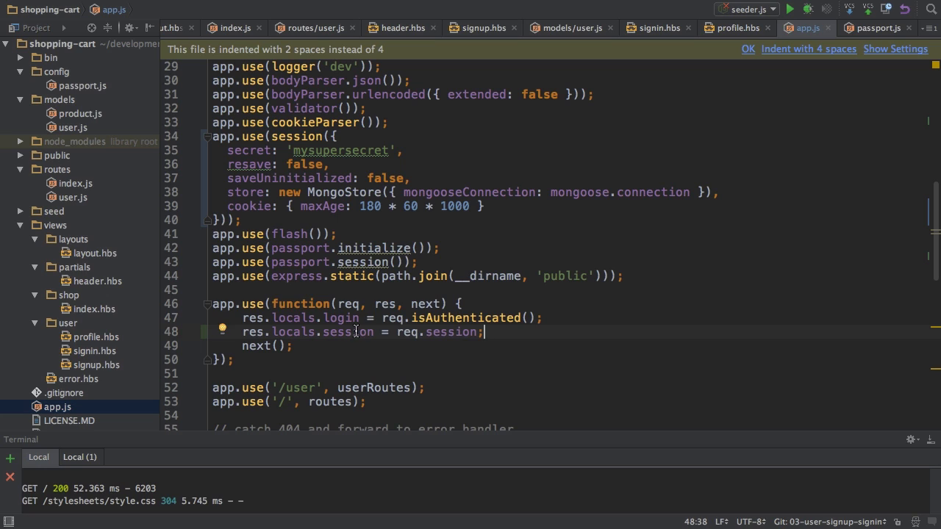
double_click(347, 331)
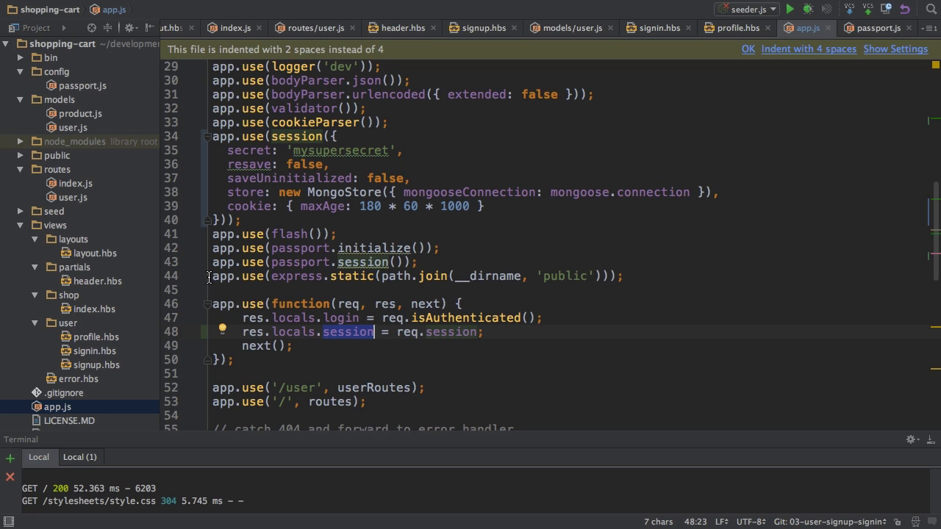
mouse_move(471, 294)
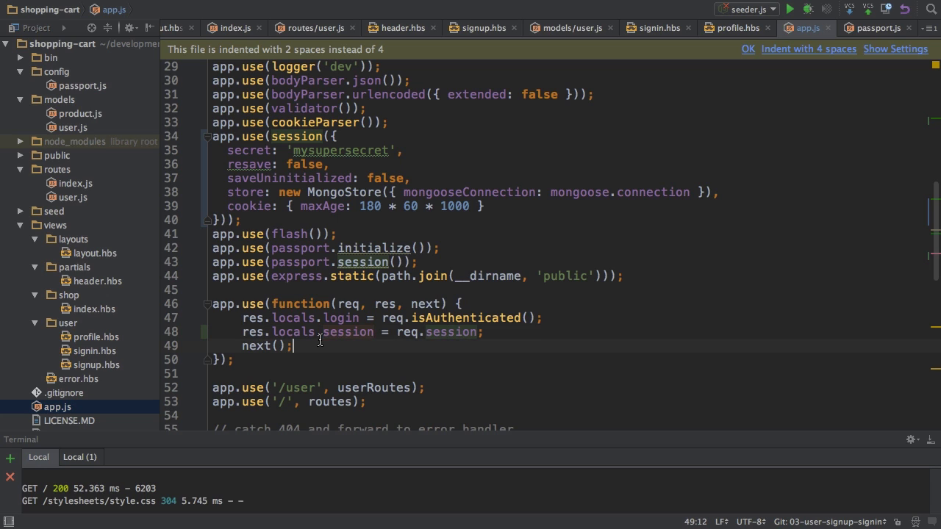
double_click(347, 332)
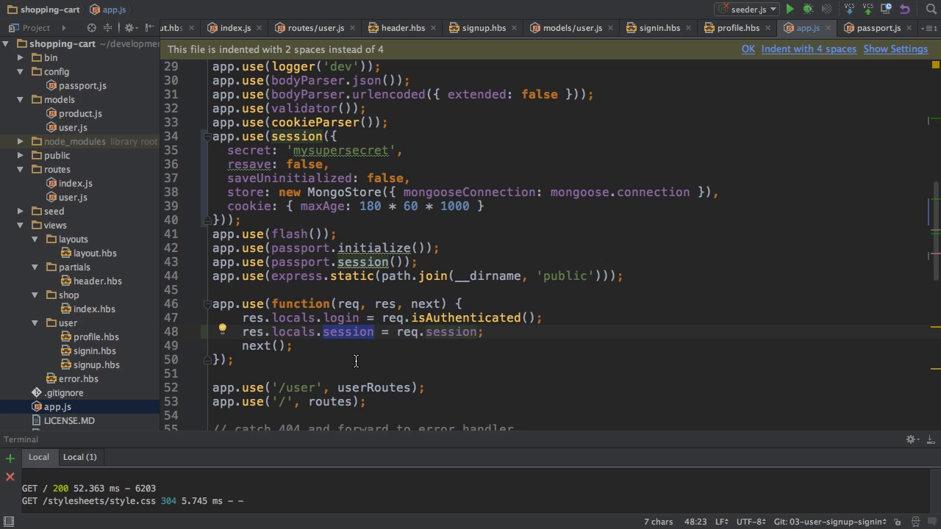